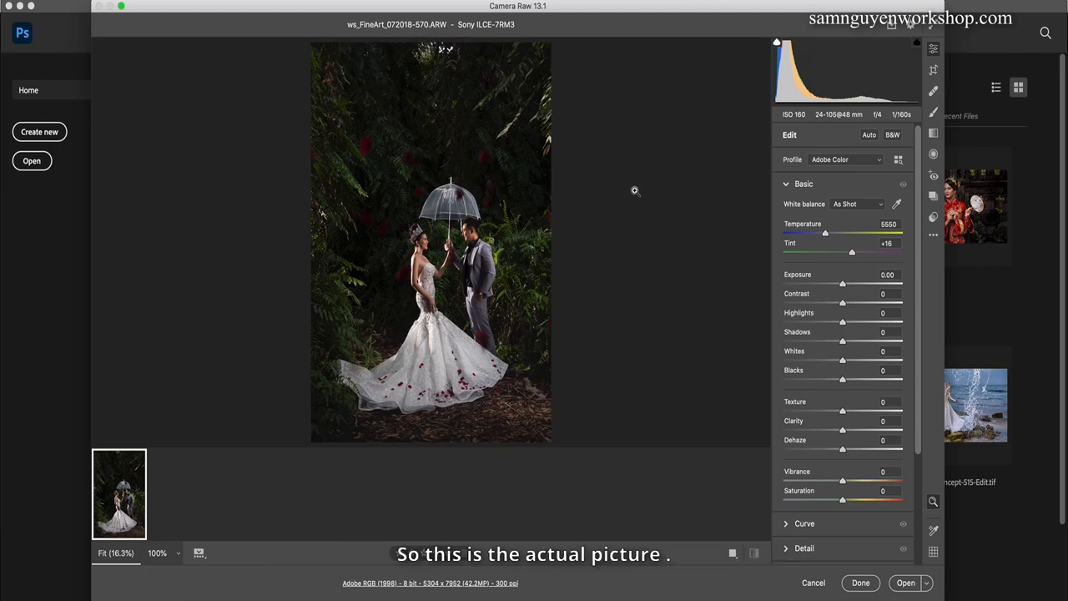
mouse_move(578, 224)
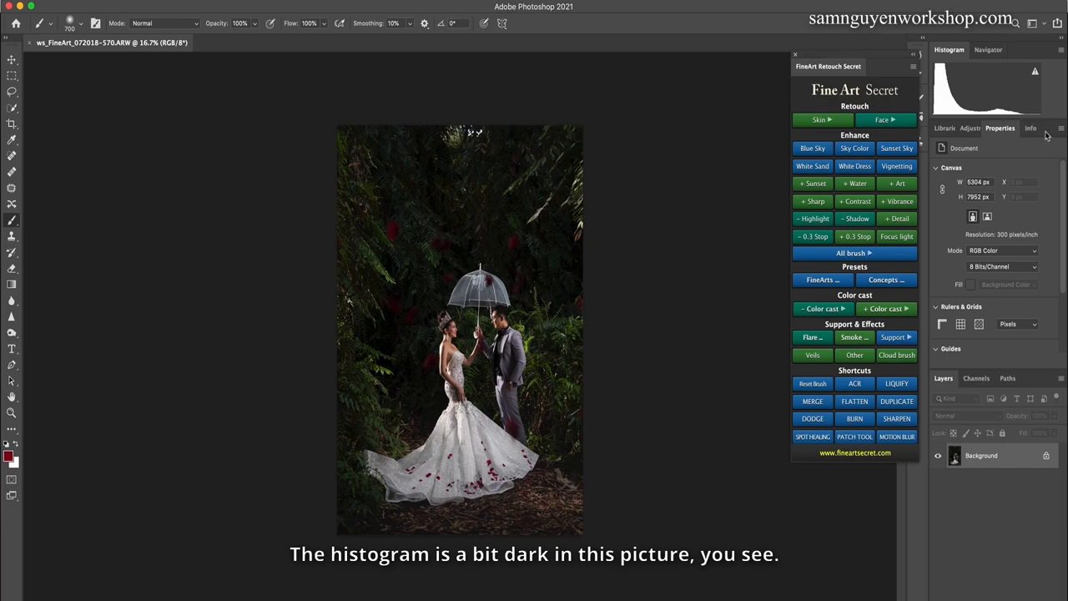
mouse_move(1045, 137)
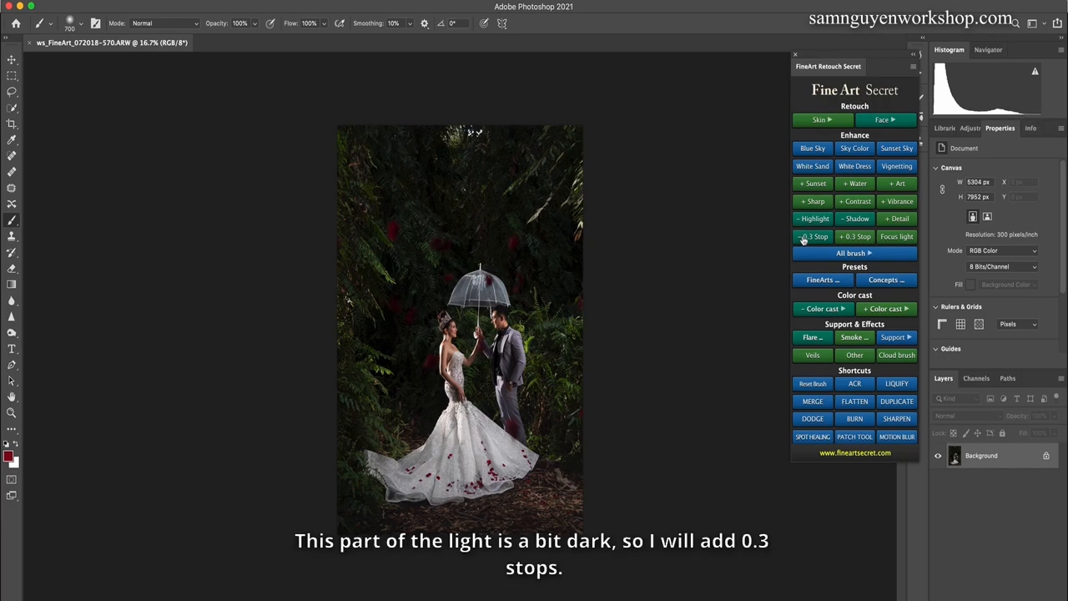
Apply +0.3 Stop twice, -Shadow, +Contrast and a final +0.3 Stop from the FineArt Retouch panel
click(854, 237)
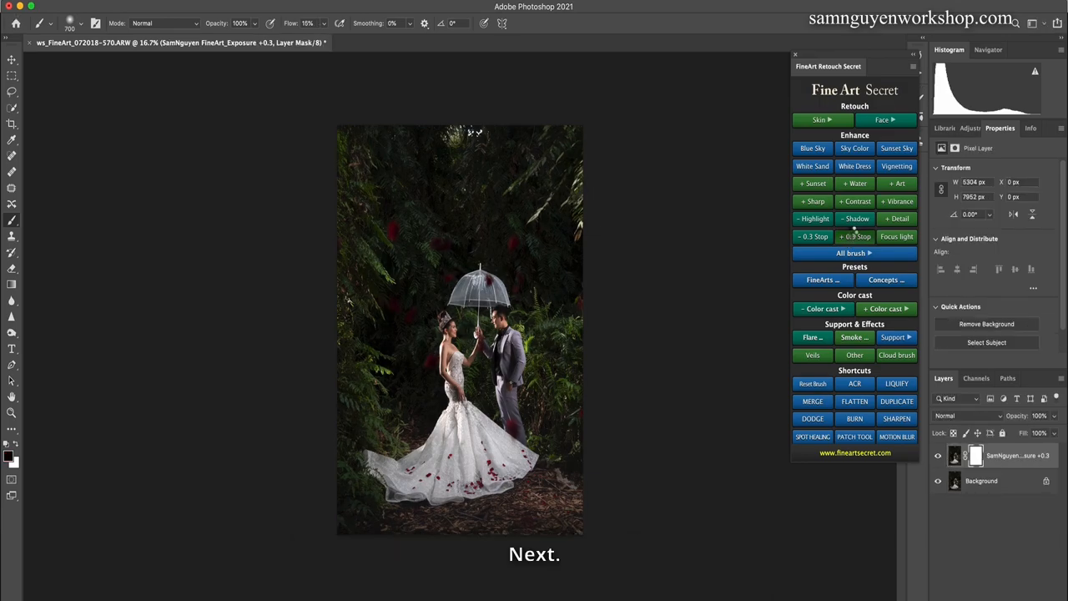
click(855, 218)
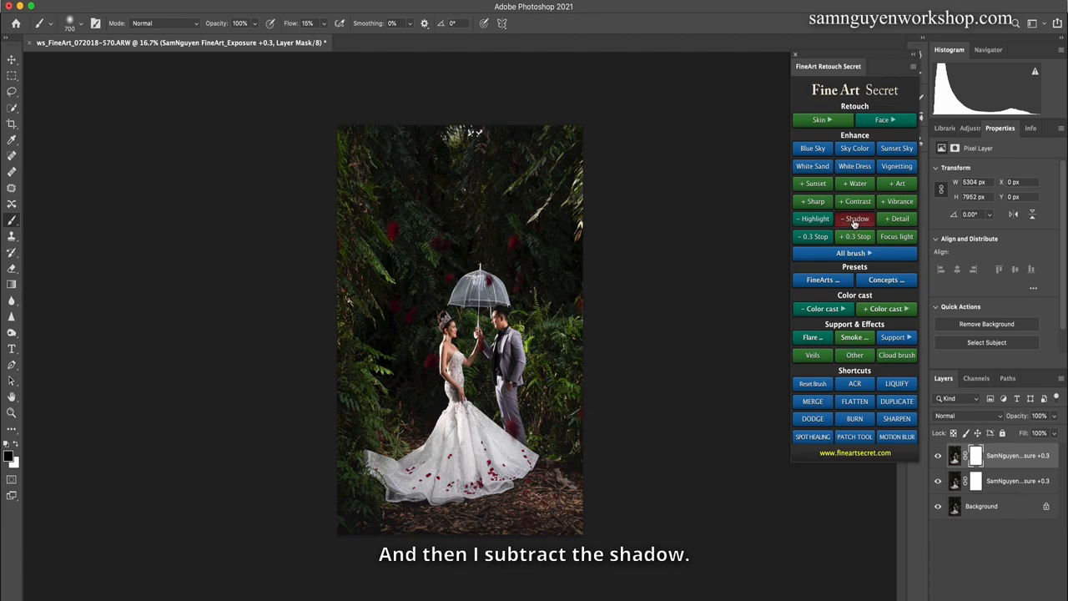
click(855, 219)
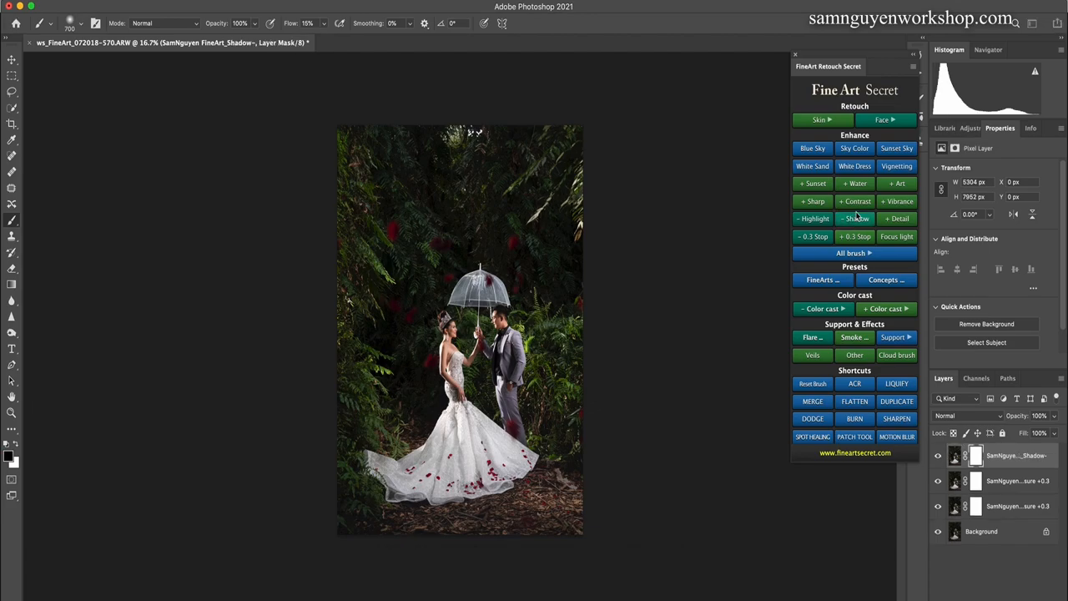
click(854, 200)
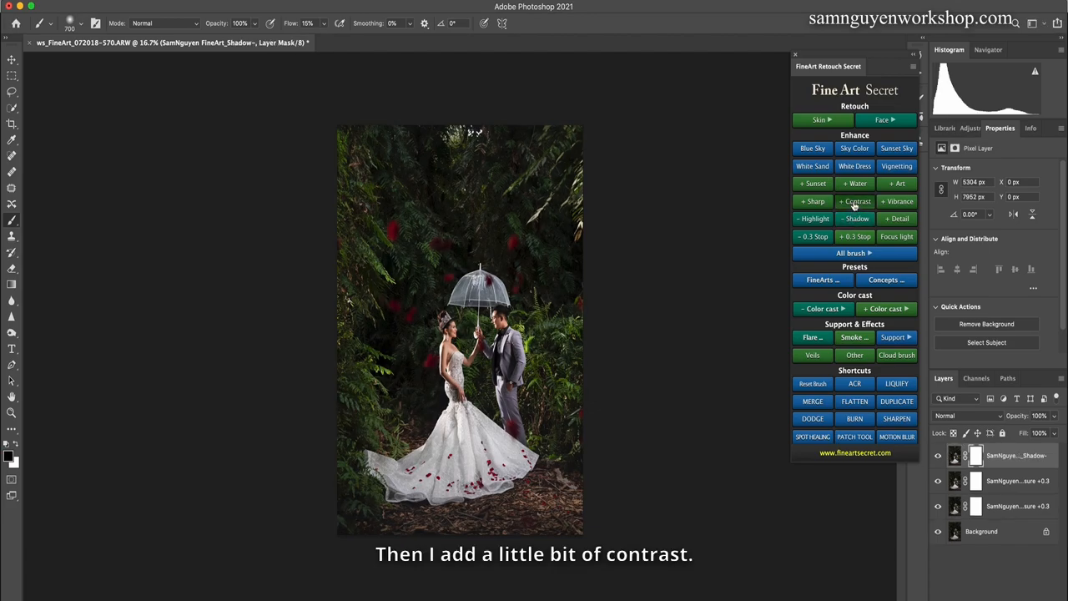
click(854, 201)
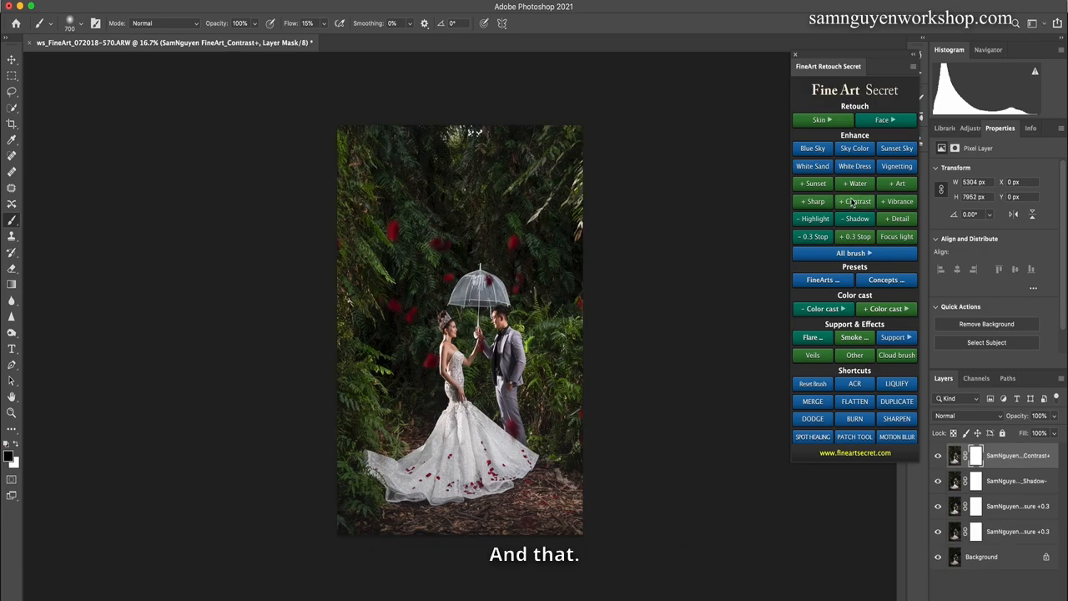
click(855, 237)
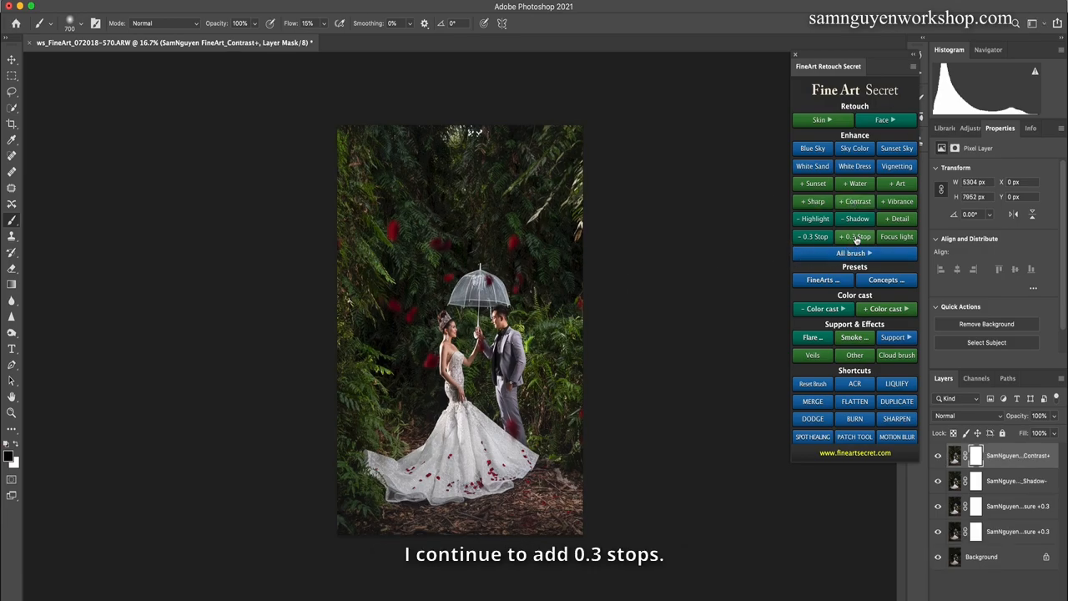
click(855, 237)
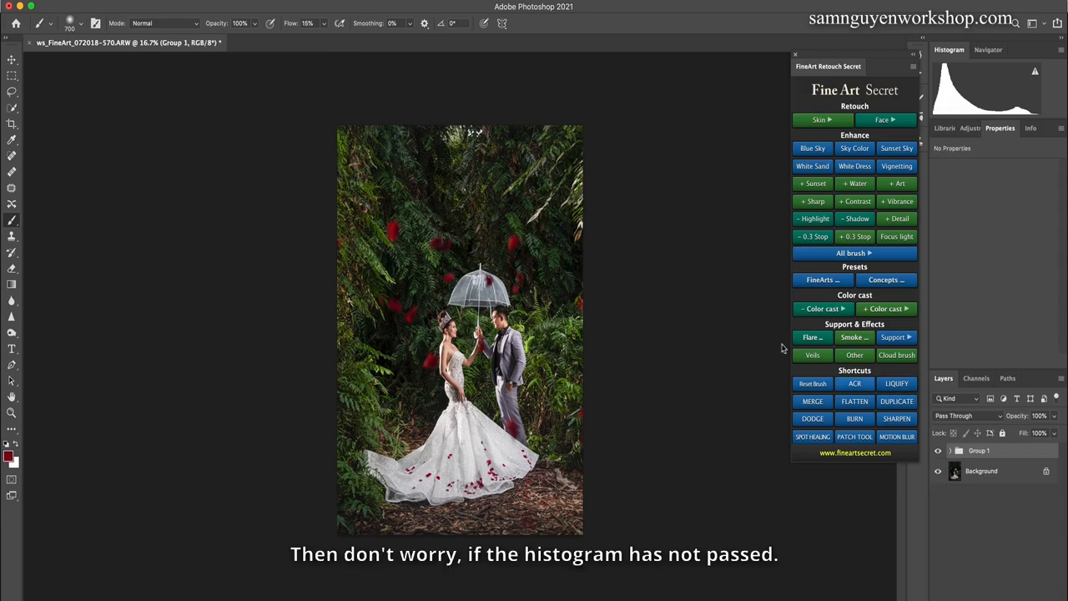
mouse_move(1042, 120)
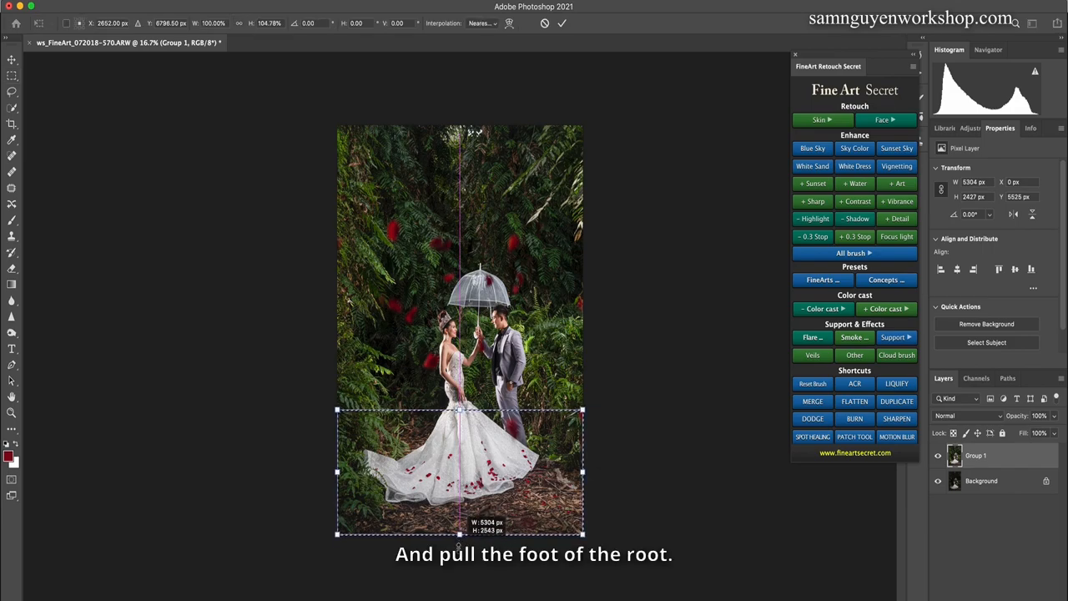
Drag the selected lower area's bottom edge down with Free Transform, then deselect
drag(459, 534, 460, 561)
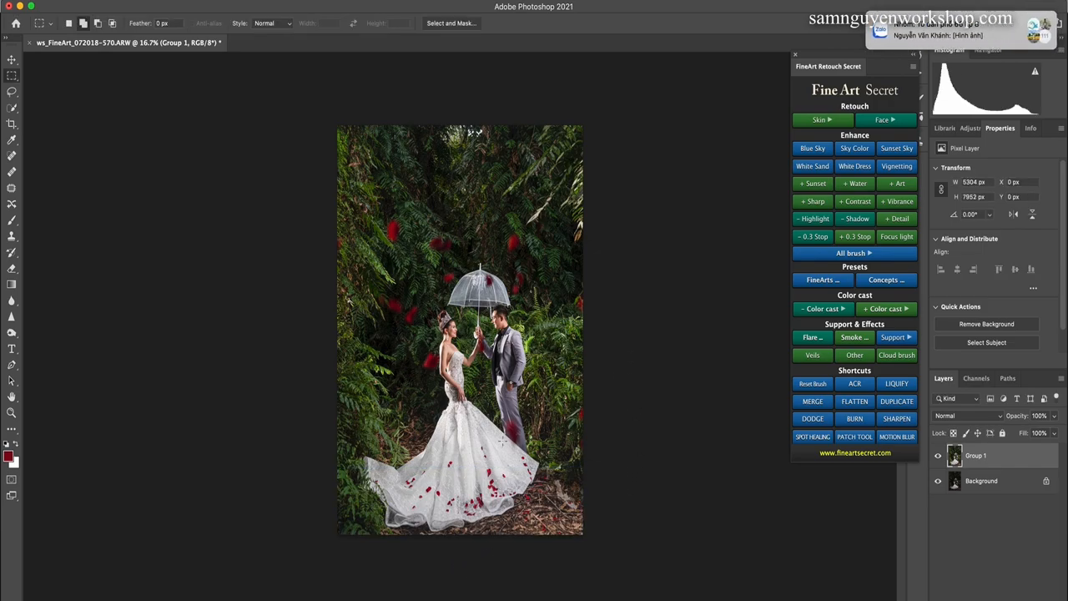
click(938, 454)
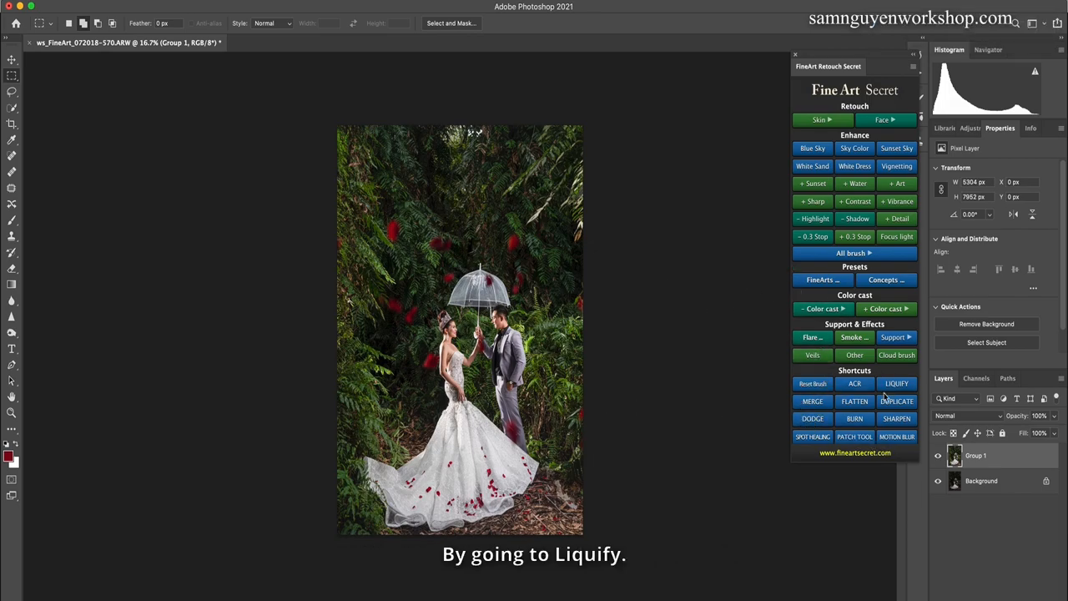
In Liquify, push the dress edge inward so the skirt curls slightly, and apply it
click(897, 383)
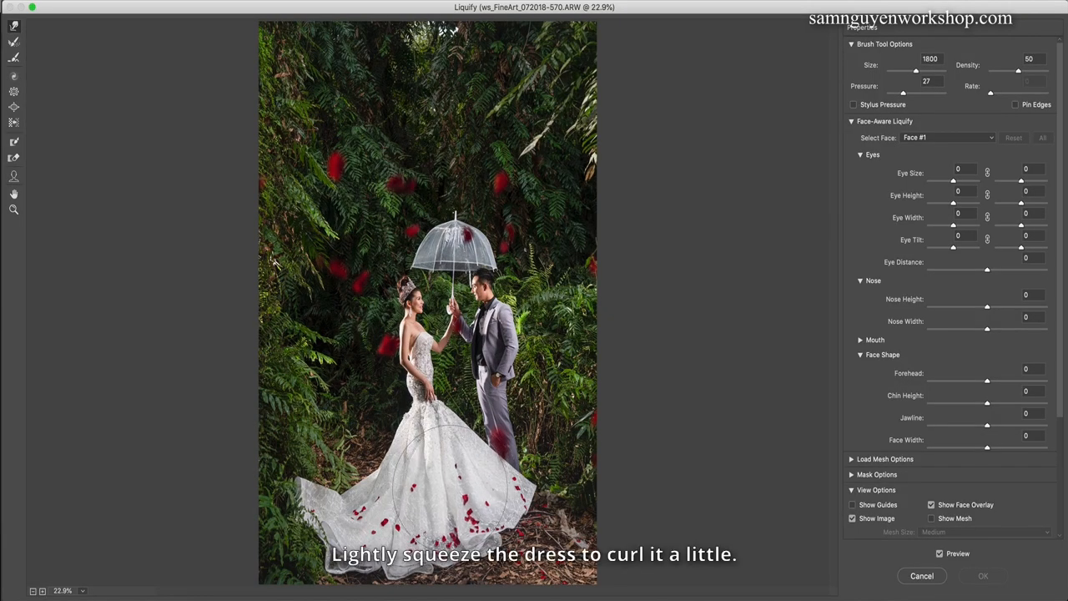
drag(425, 468, 443, 501)
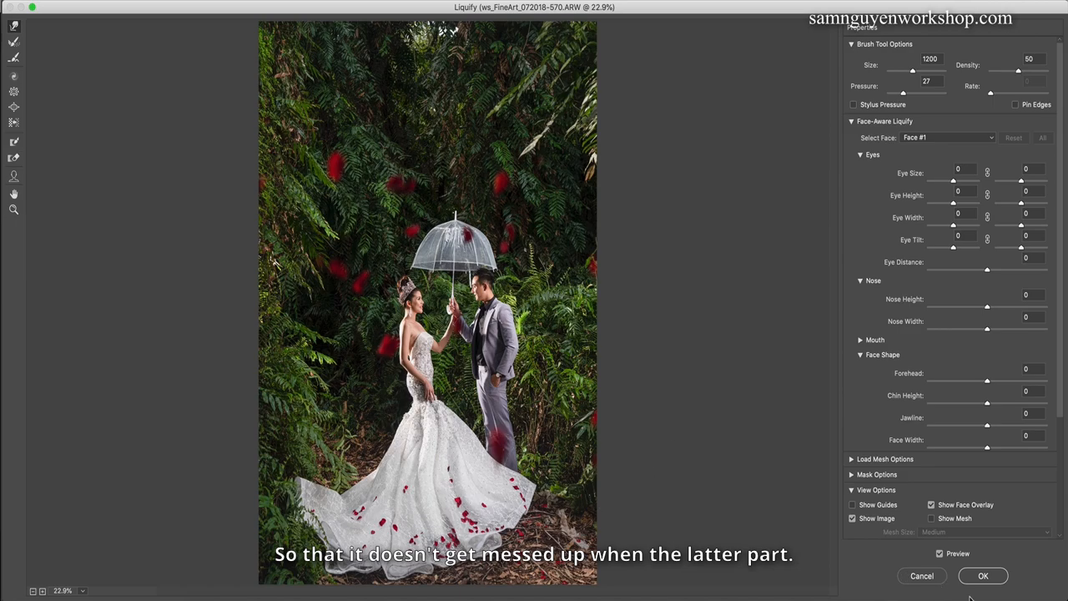
click(984, 576)
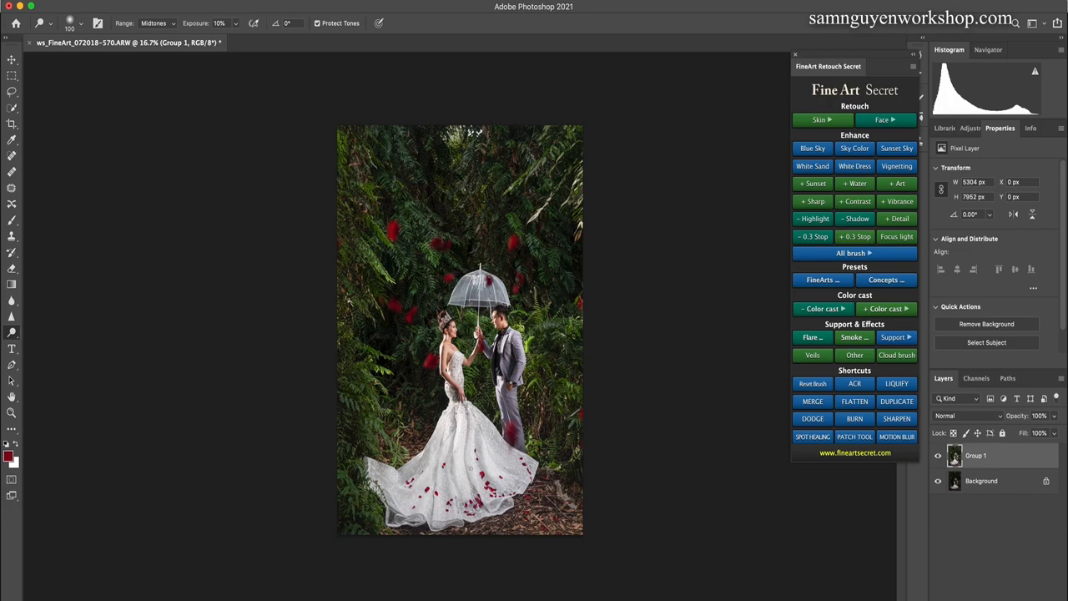
Dodge the dress midtones at 10% exposure to lighten it
click(938, 455)
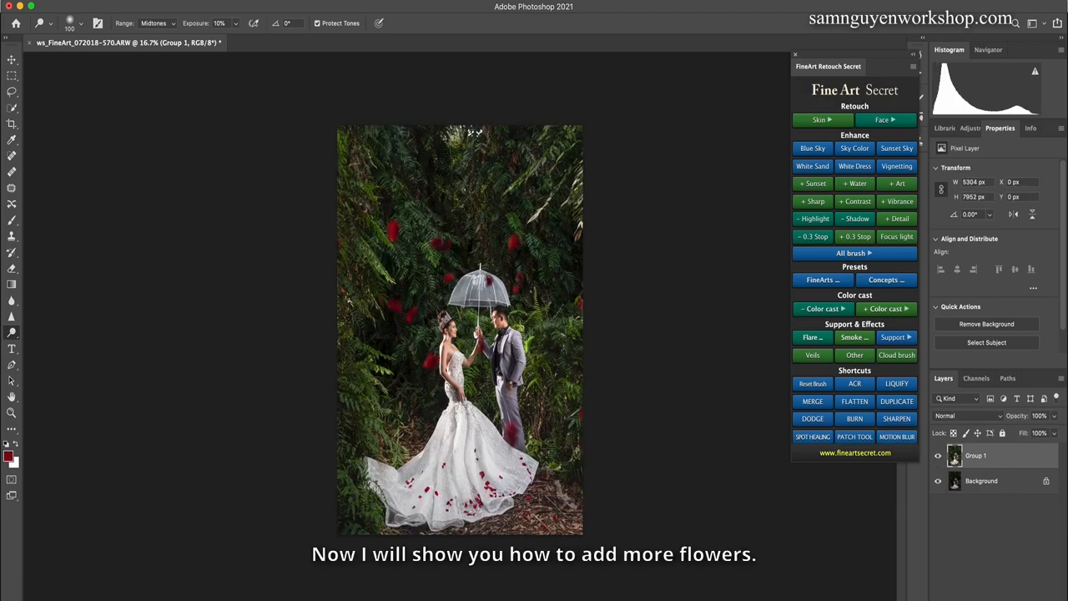
mouse_move(818, 325)
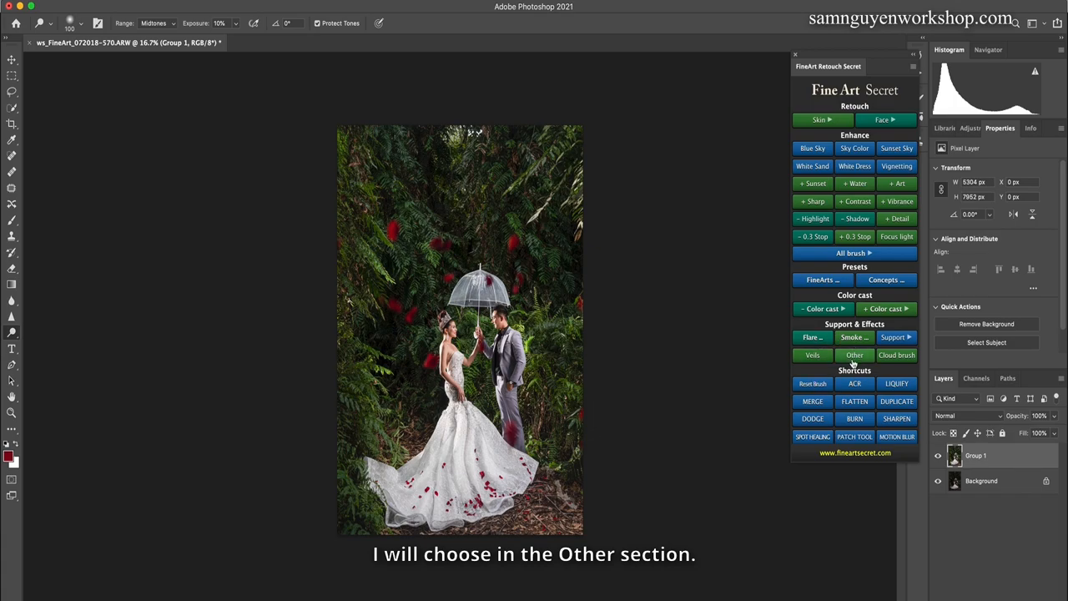
Add a petals overlay from the Other effects' second set and tune its Hue/Saturation lighter
click(855, 354)
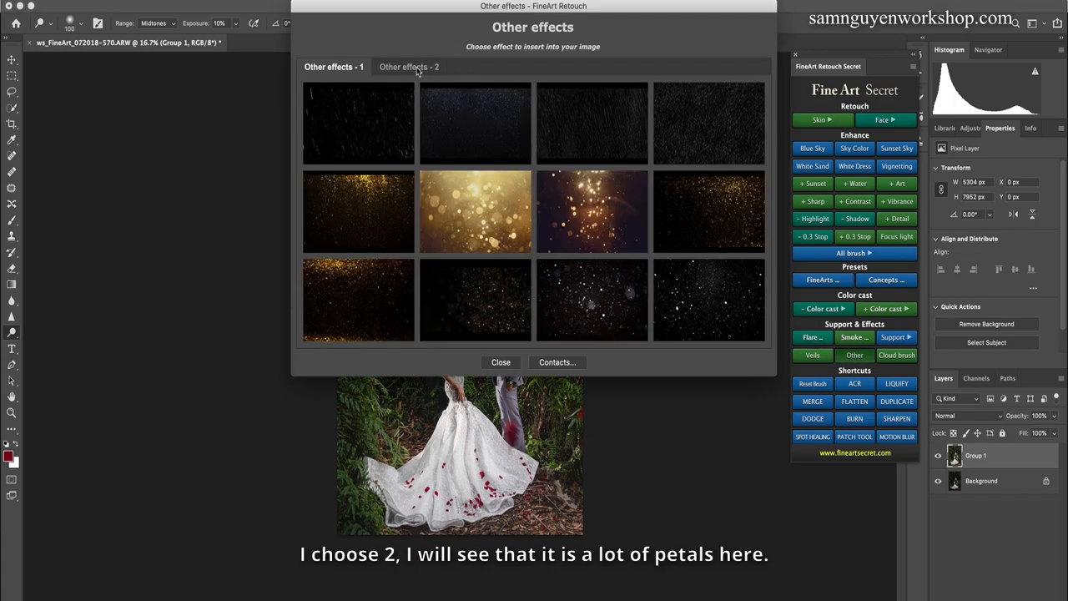
click(409, 67)
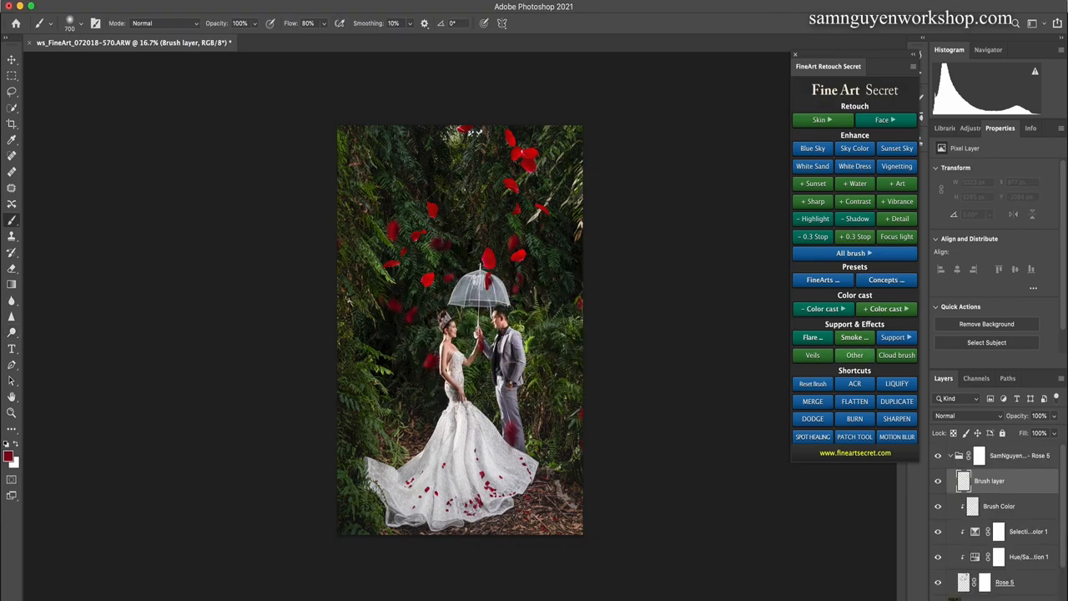
mouse_move(631, 320)
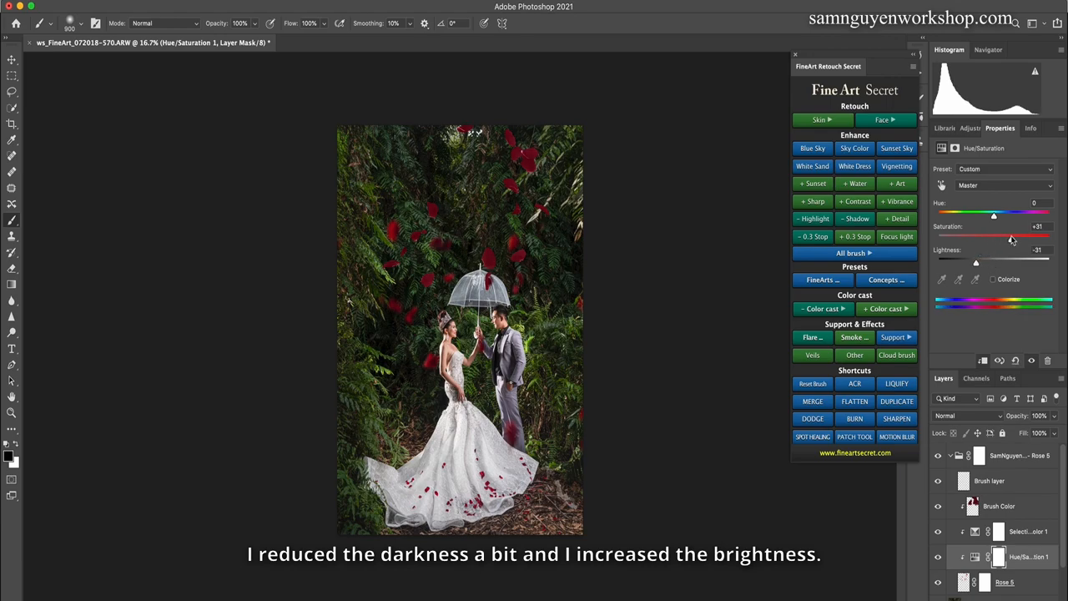
drag(993, 237, 1018, 237)
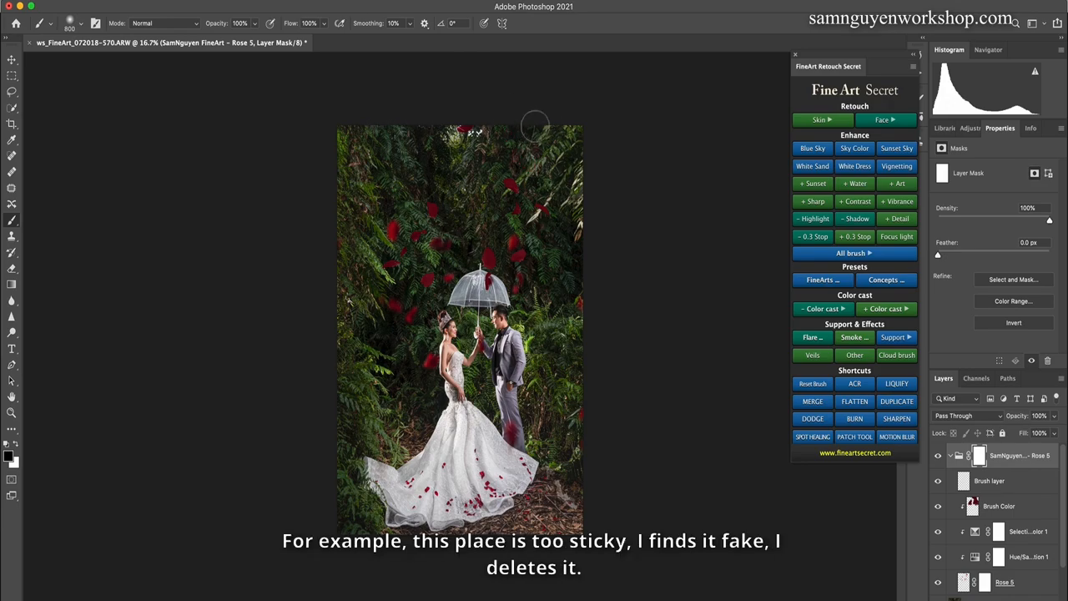
mouse_move(624, 125)
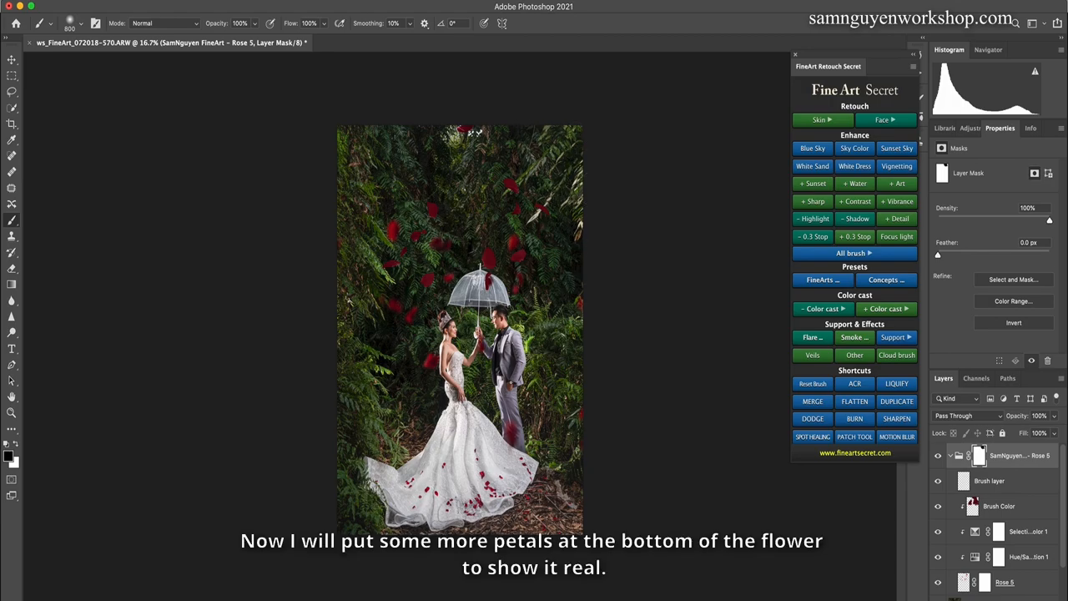
mouse_move(748, 411)
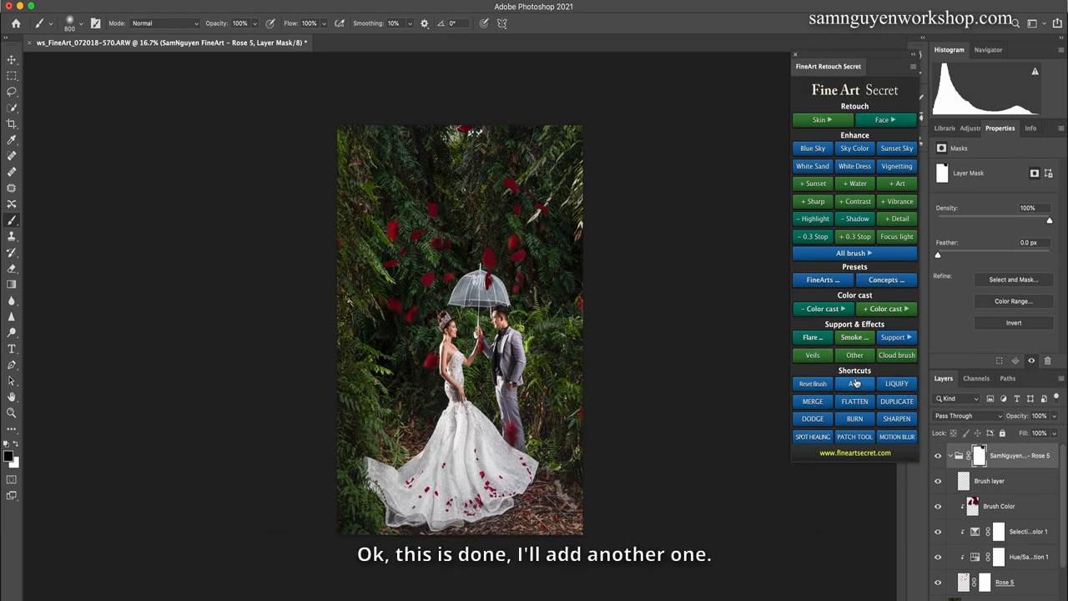
Add a different petal overlay for the ground, adjust its colour, and group the flower layers
click(854, 354)
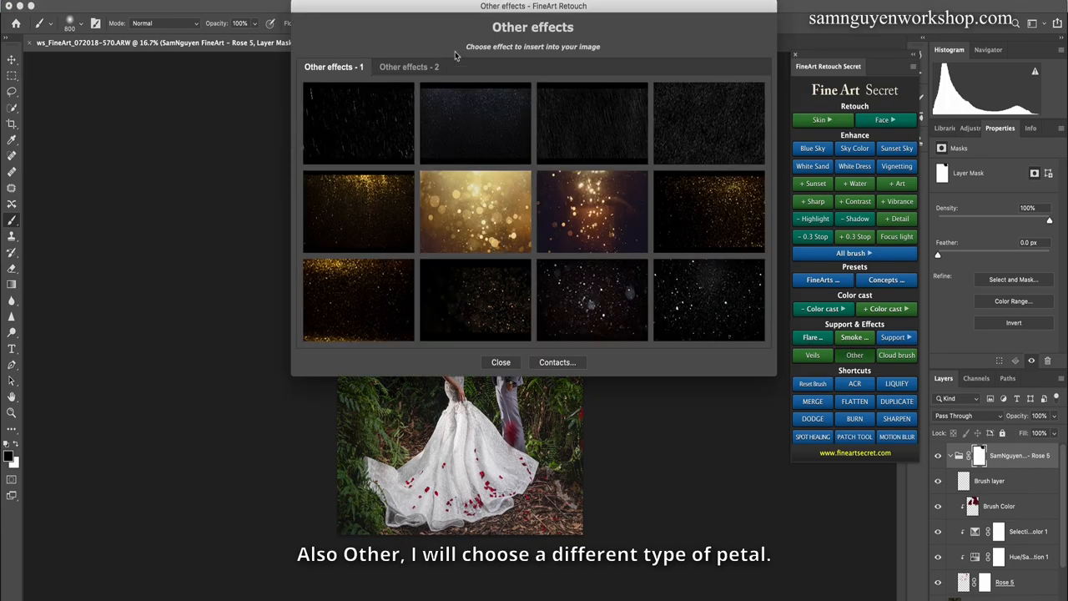
click(407, 67)
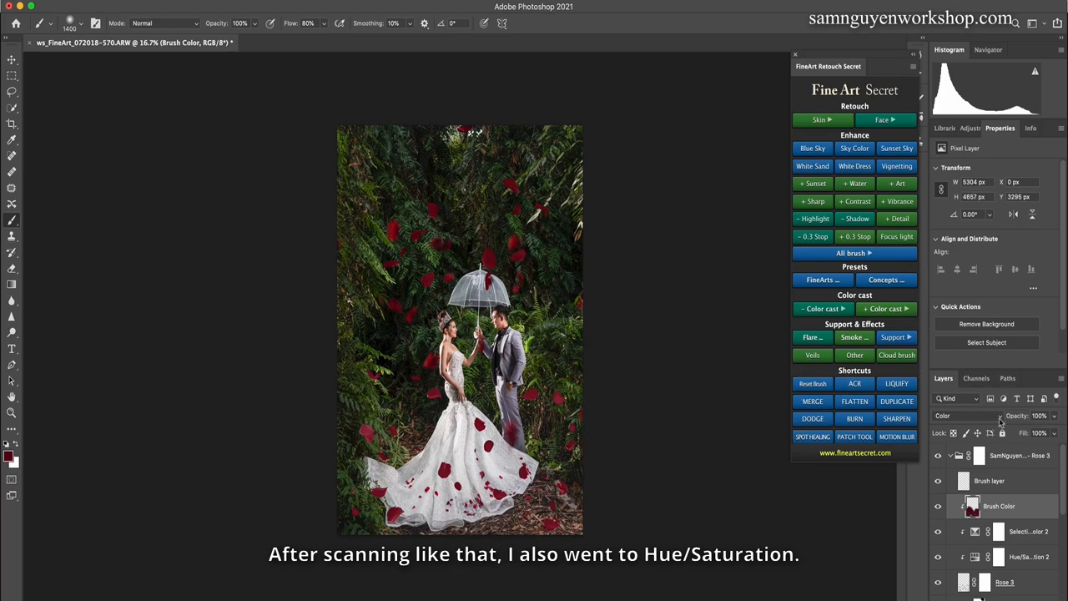
click(1031, 556)
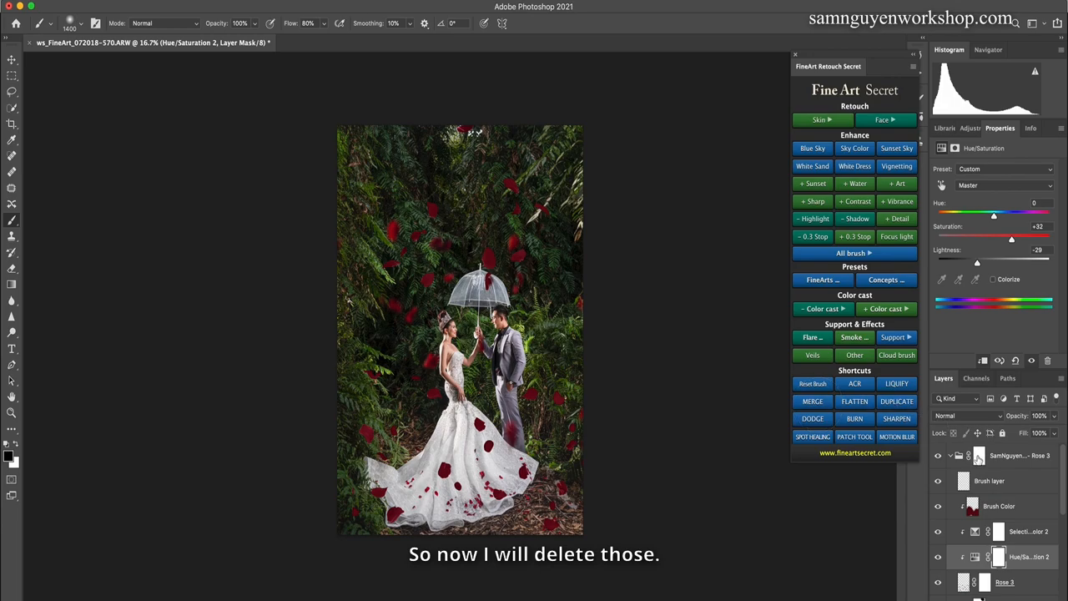
click(980, 454)
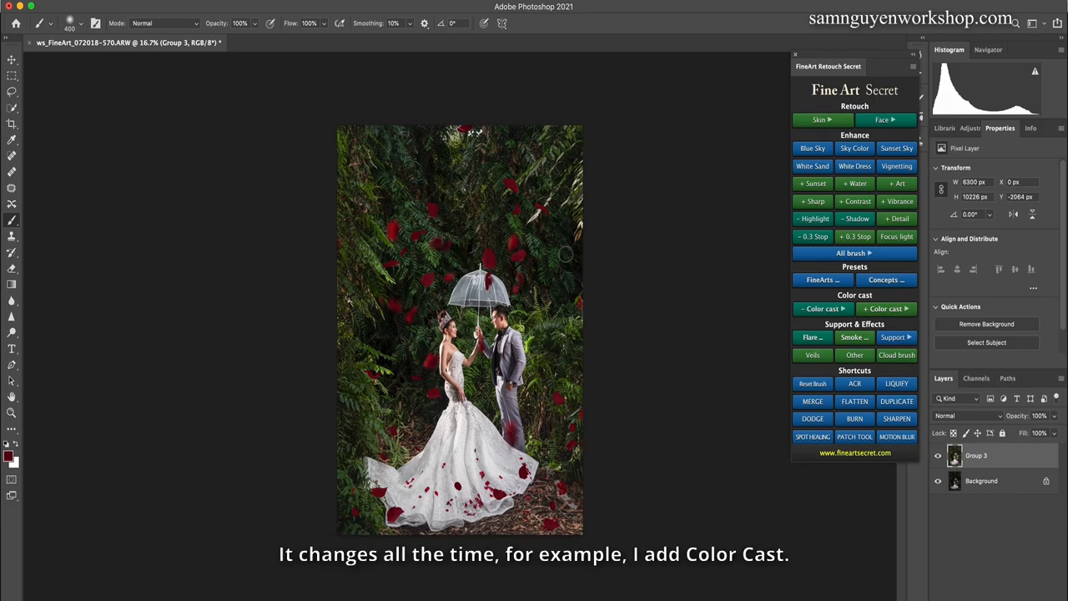
Add a red colour-cast layer, then a White balance layer above it from the Fine Art Secret panel
click(887, 309)
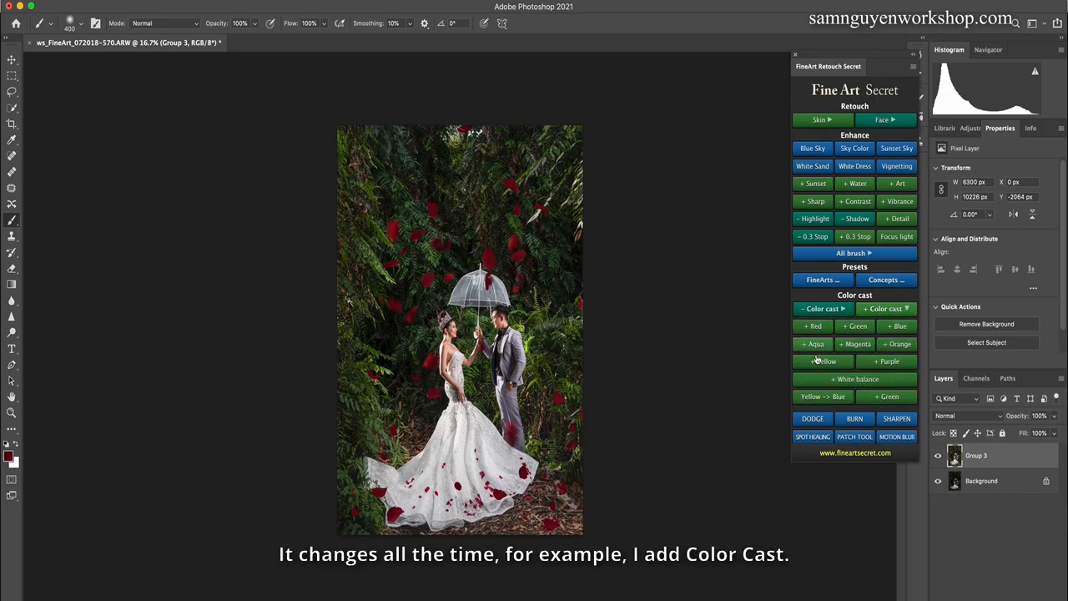
click(811, 326)
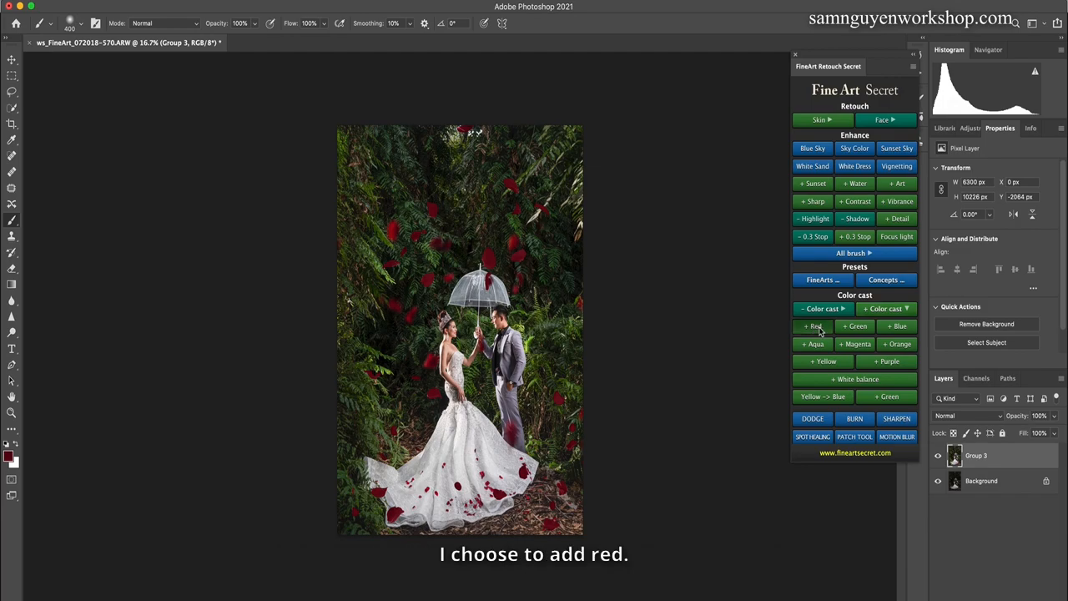
click(815, 325)
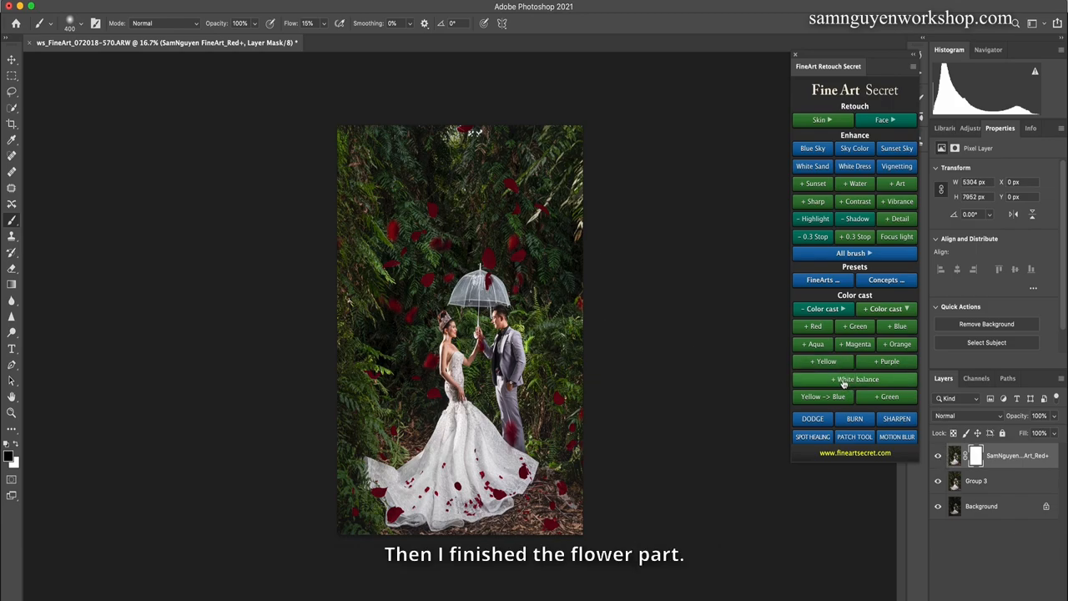
click(855, 379)
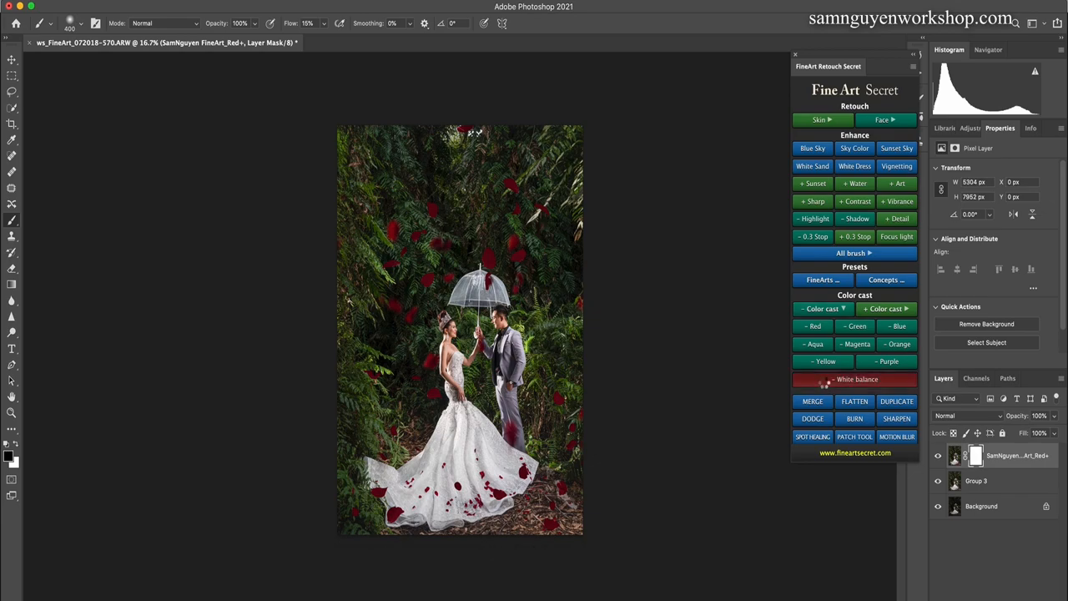
click(854, 379)
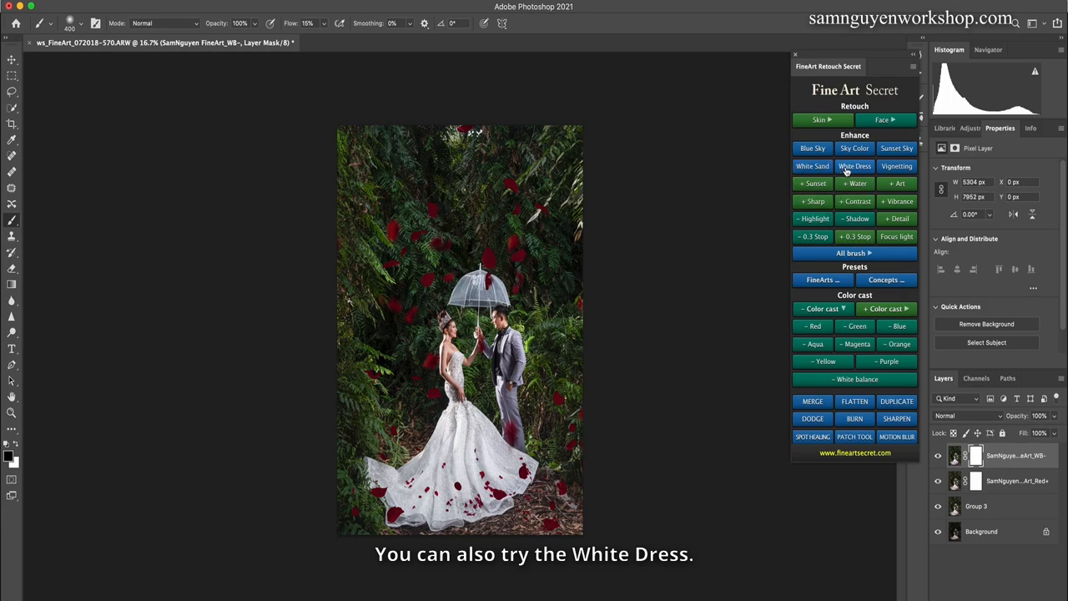
Add the White Dress layer and lower its opacity to about 50%
click(855, 165)
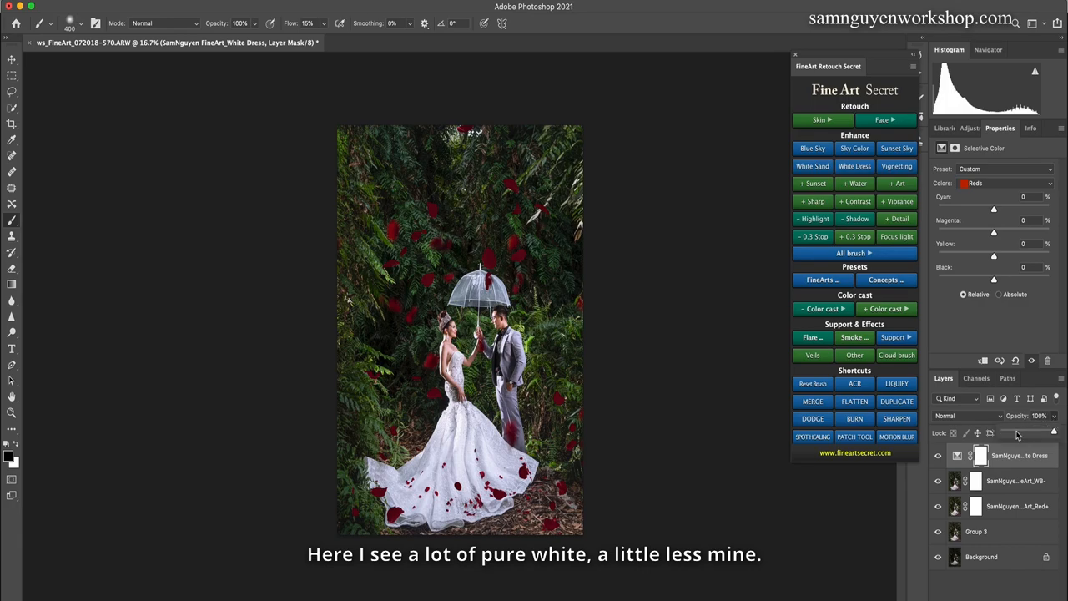
drag(1054, 432, 1016, 432)
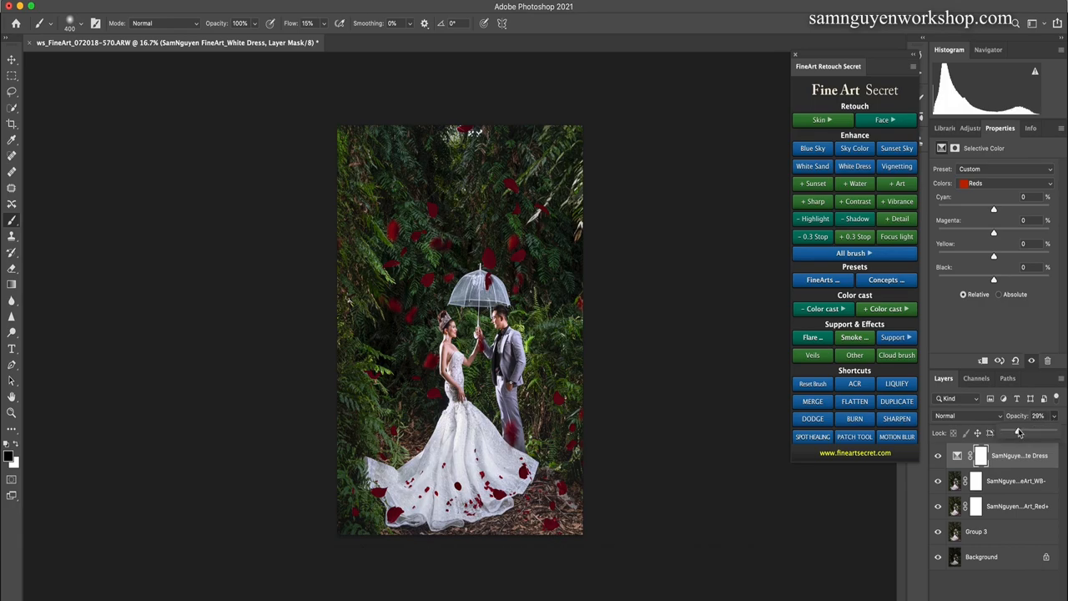
drag(1018, 430, 1018, 431)
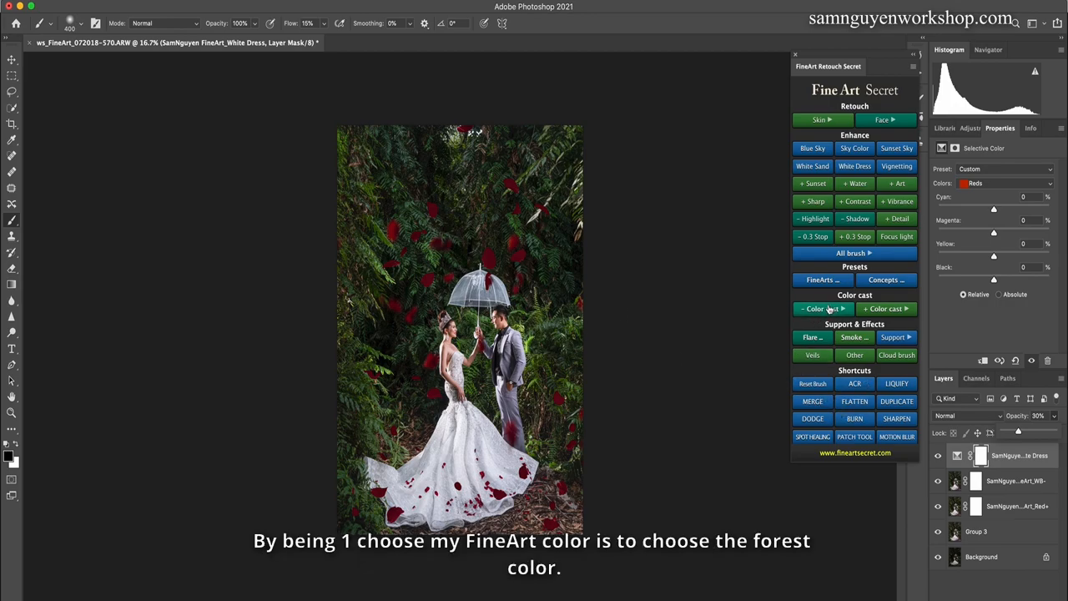
Add a Green colour-cast reduction layer and lower its opacity to roughly half
click(823, 281)
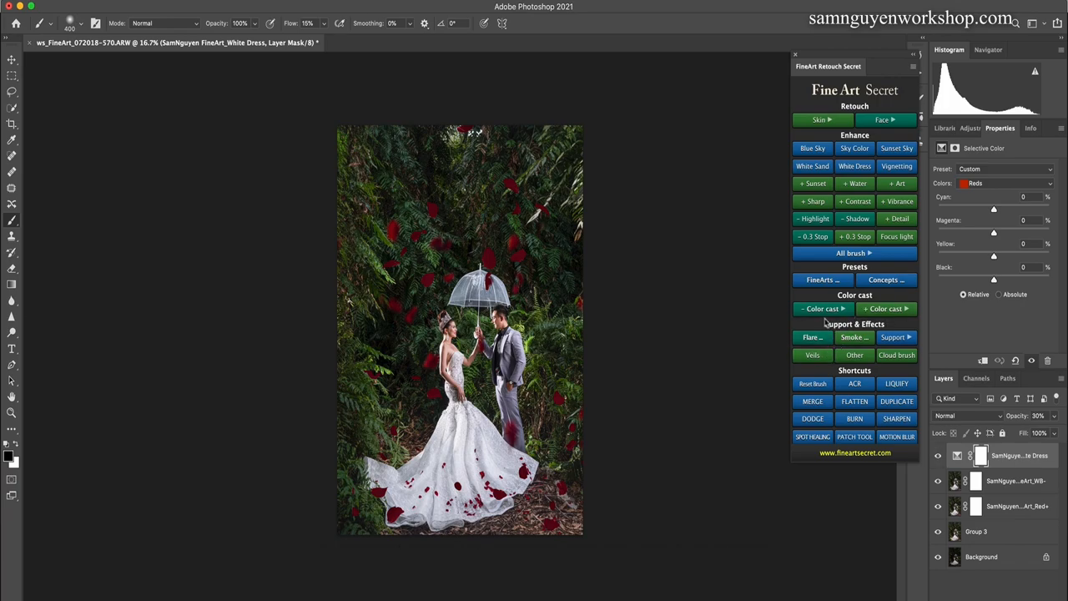
click(822, 309)
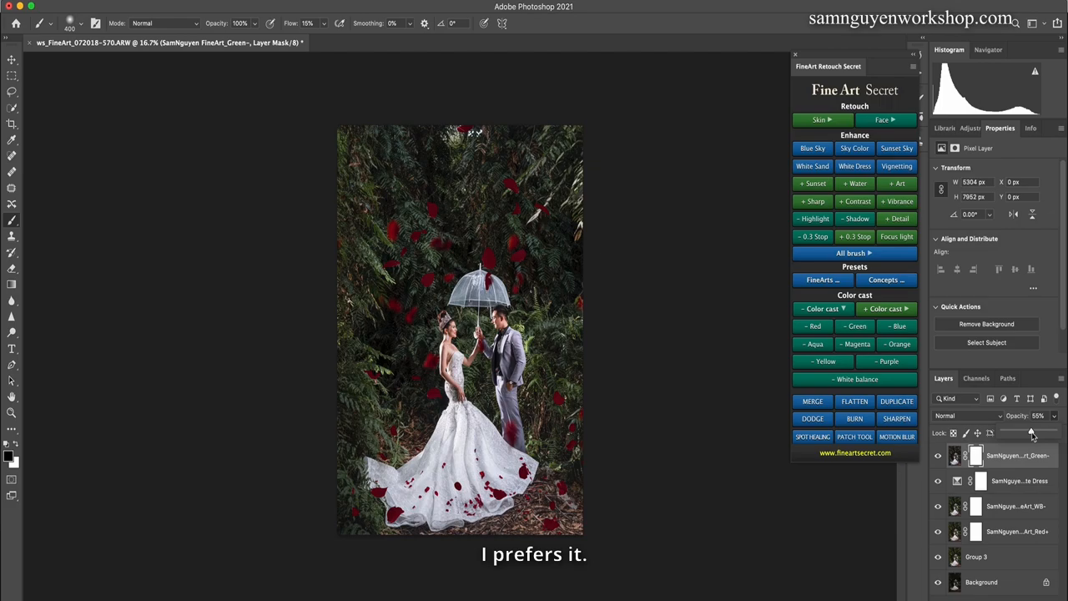
drag(1031, 431, 1028, 431)
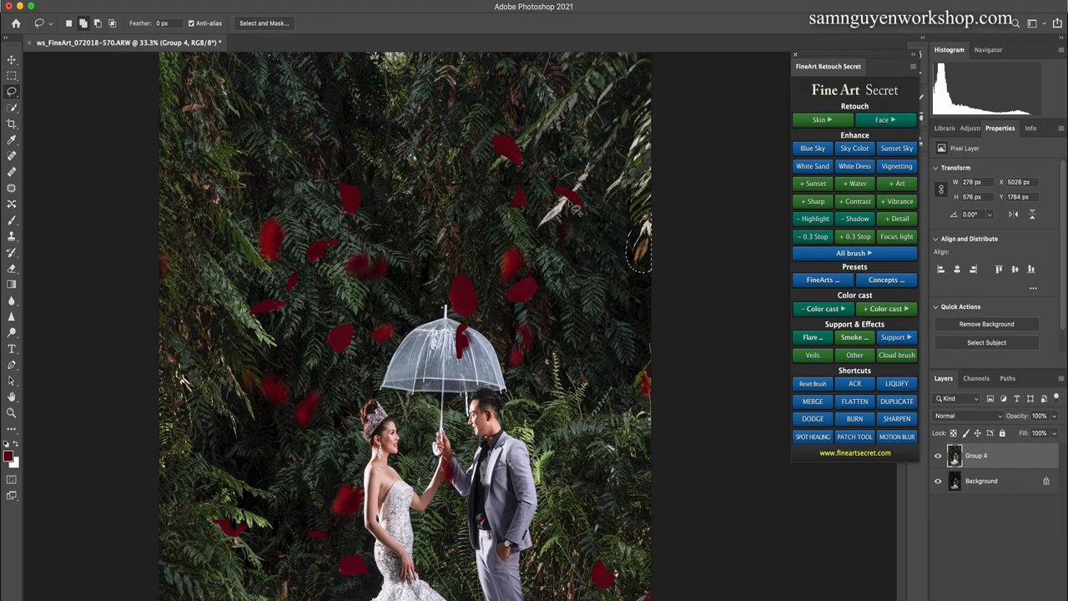
mouse_move(560, 209)
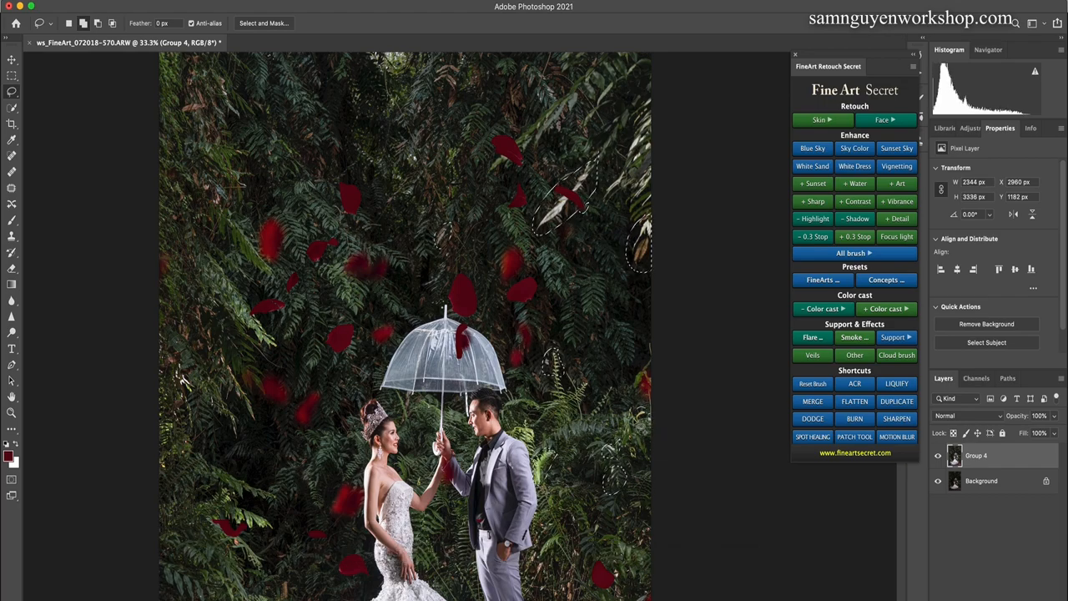
Fill the lassoed leaves at the right edge with Content-Aware fill via Shift+Delete
key(shift+delete)
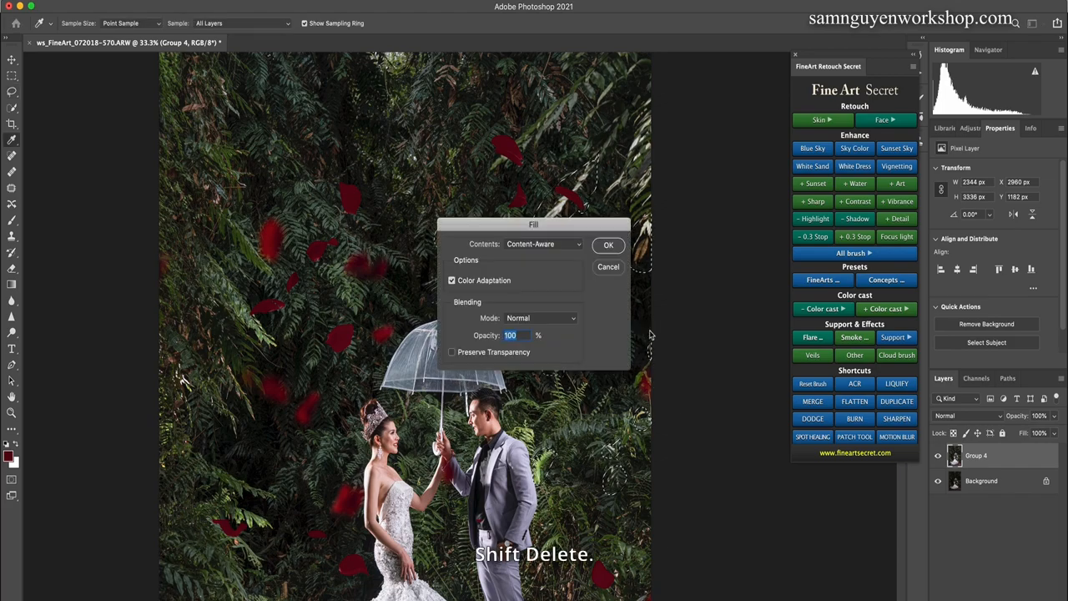
click(608, 243)
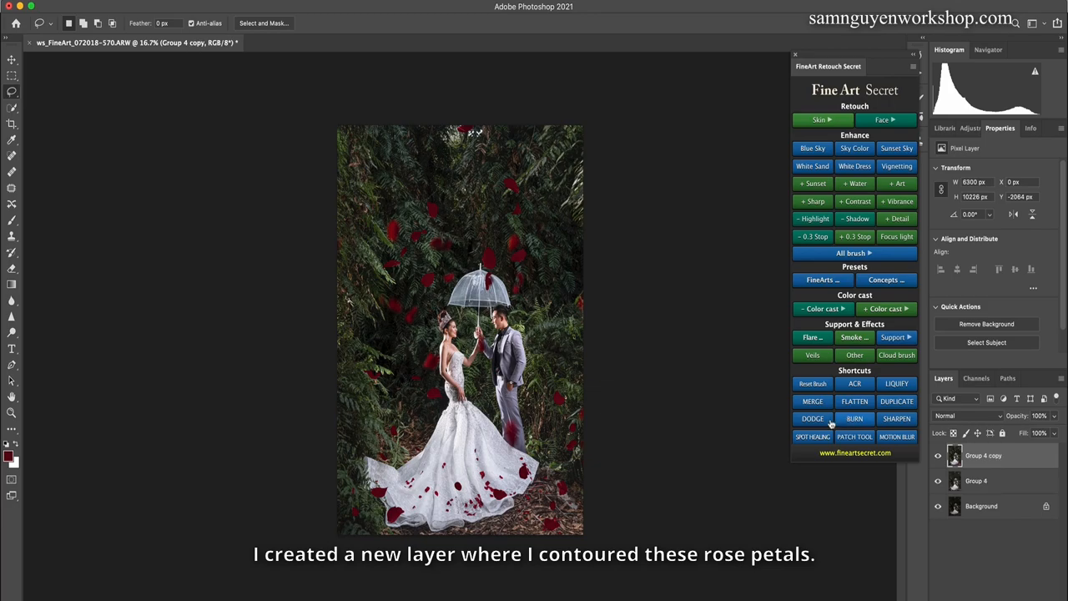
Select a leaf area on the Group 4 copy layer and bring up Content-Aware Fill options
click(854, 418)
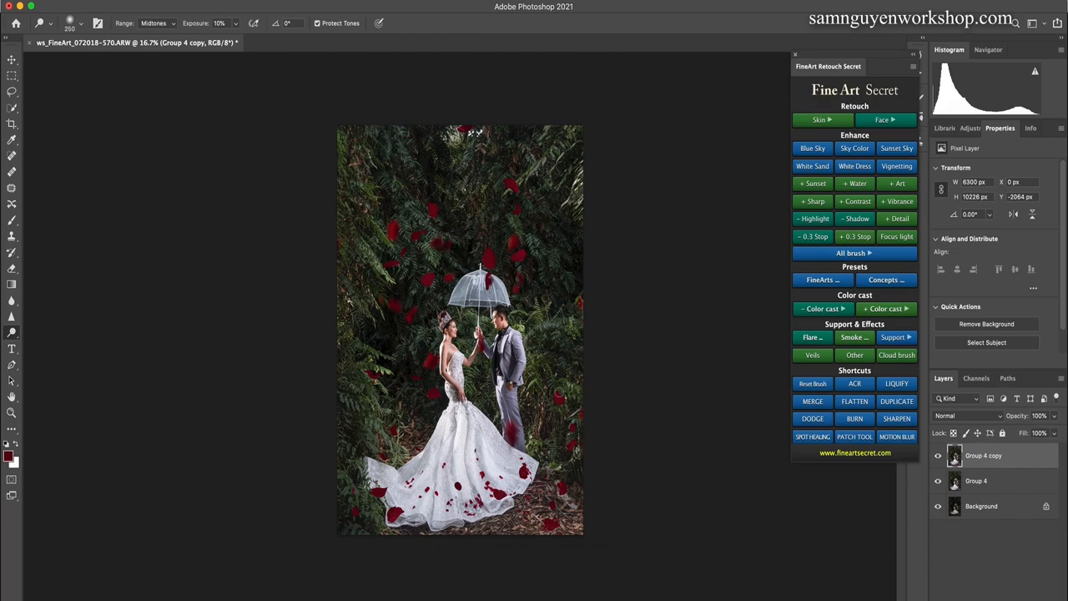
click(939, 456)
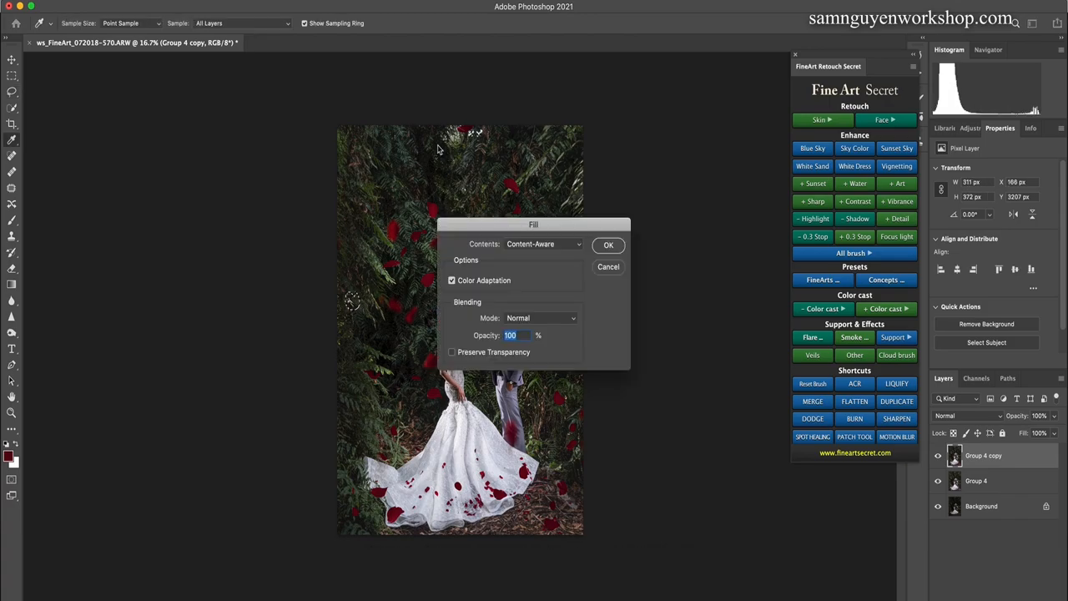
Apply Content-Aware Fill to the selected leaf area and merge the result into Group 5
click(608, 244)
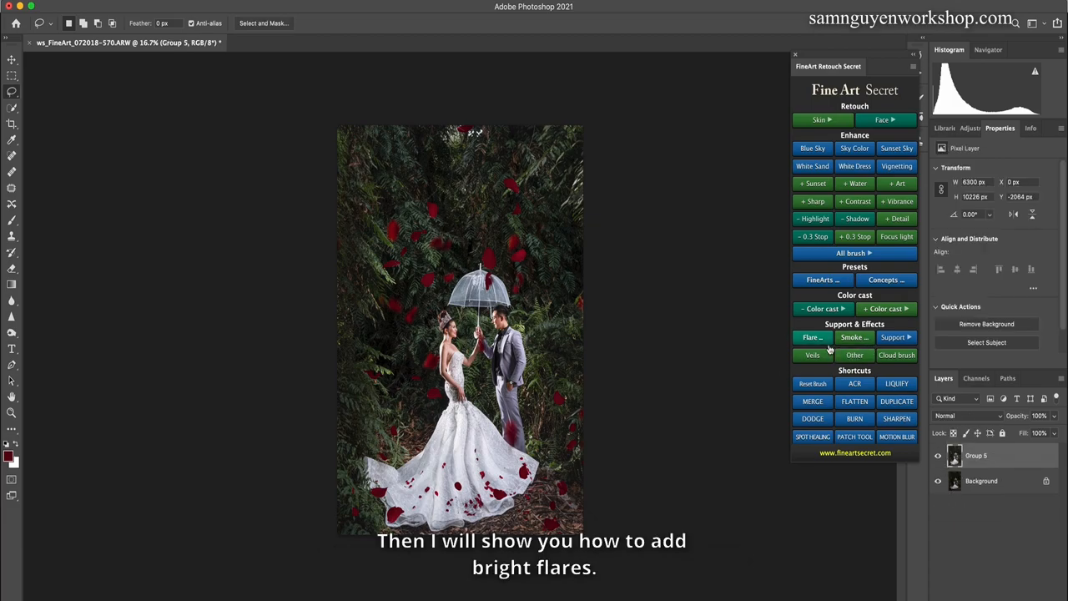
Add a warm sun flare from the Fine Art Secret panel and commit it across the top of the photo
click(811, 338)
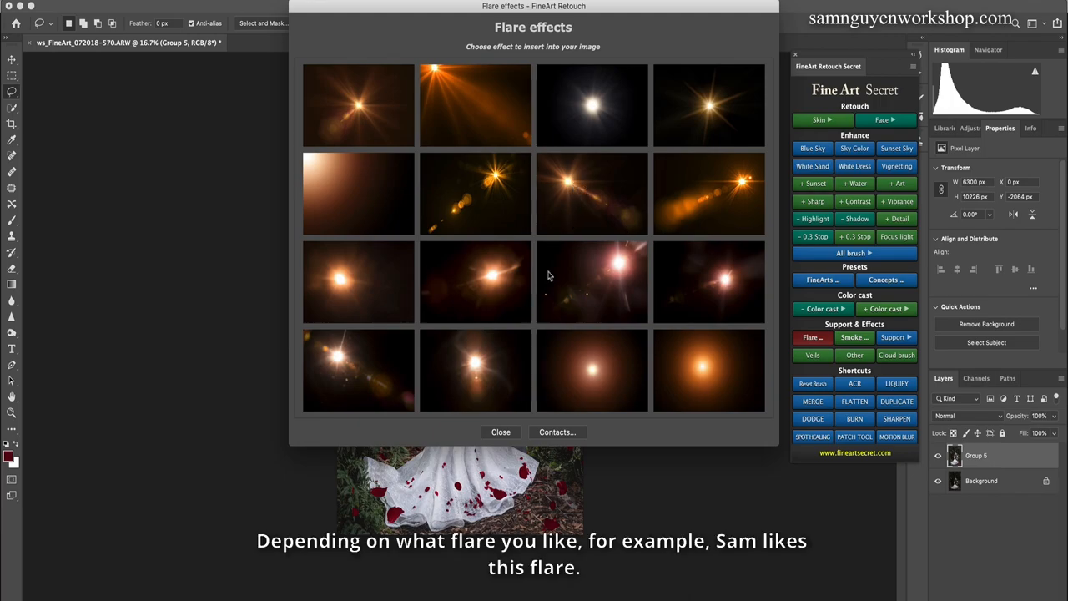
mouse_move(497, 374)
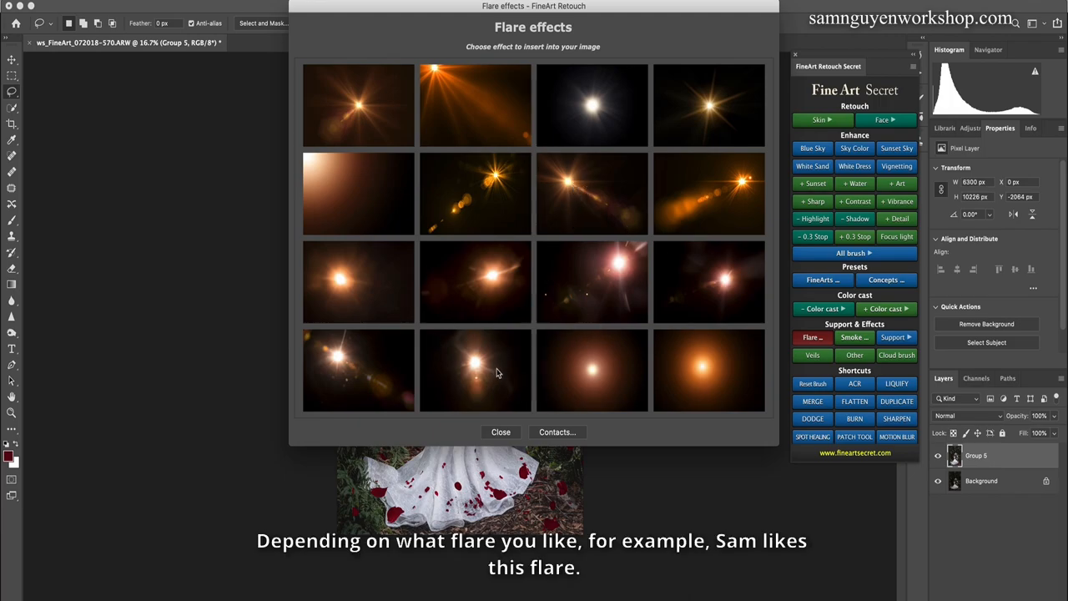
mouse_move(494, 357)
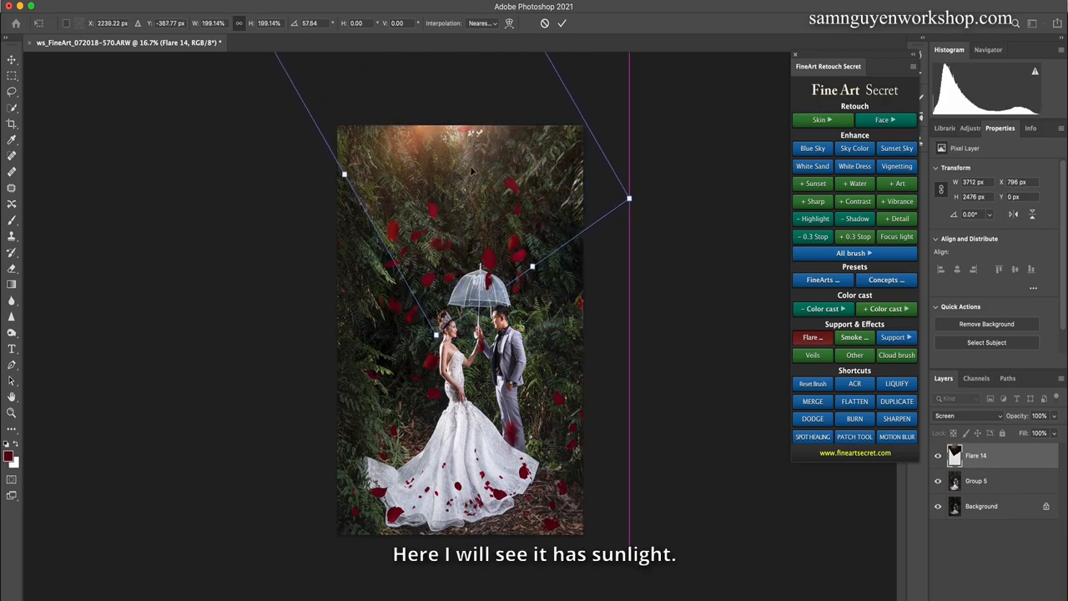
click(809, 337)
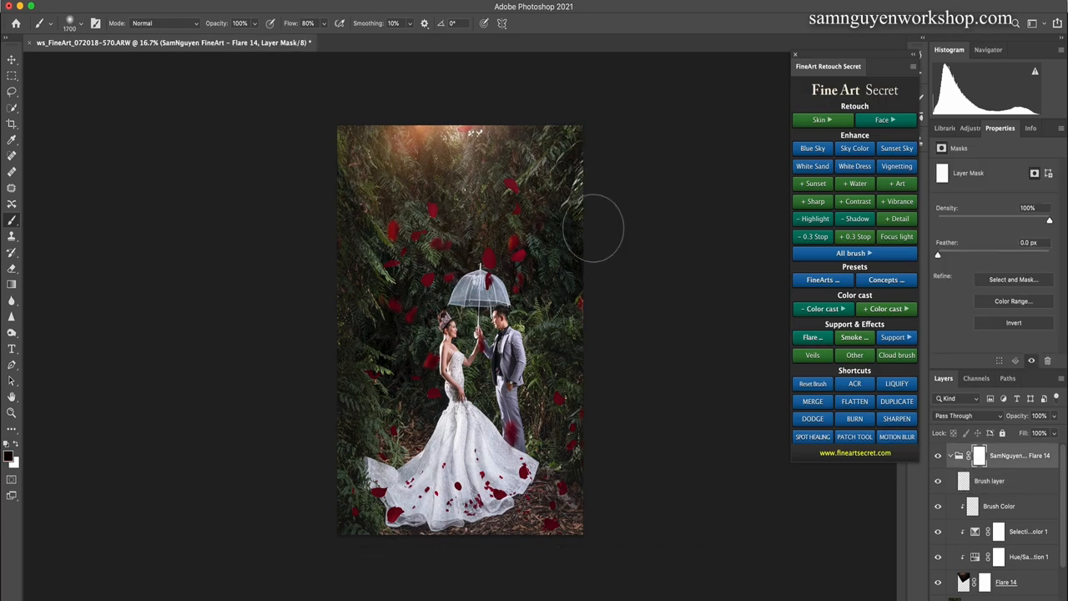
Add a soft white smoke haze around the couple's feet, commit its size and close the Smoke options
click(855, 337)
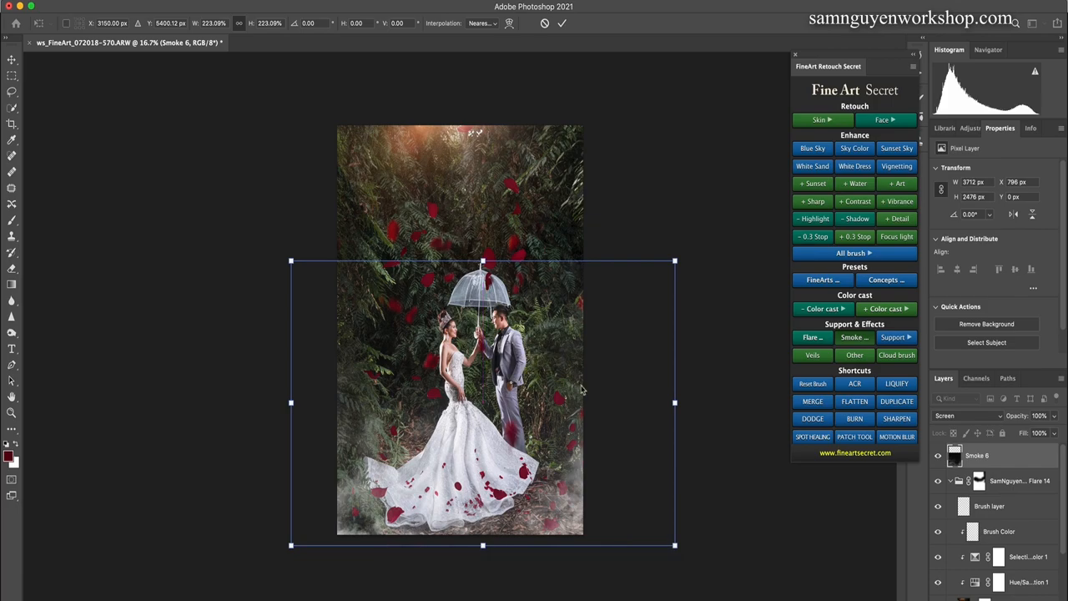
click(855, 337)
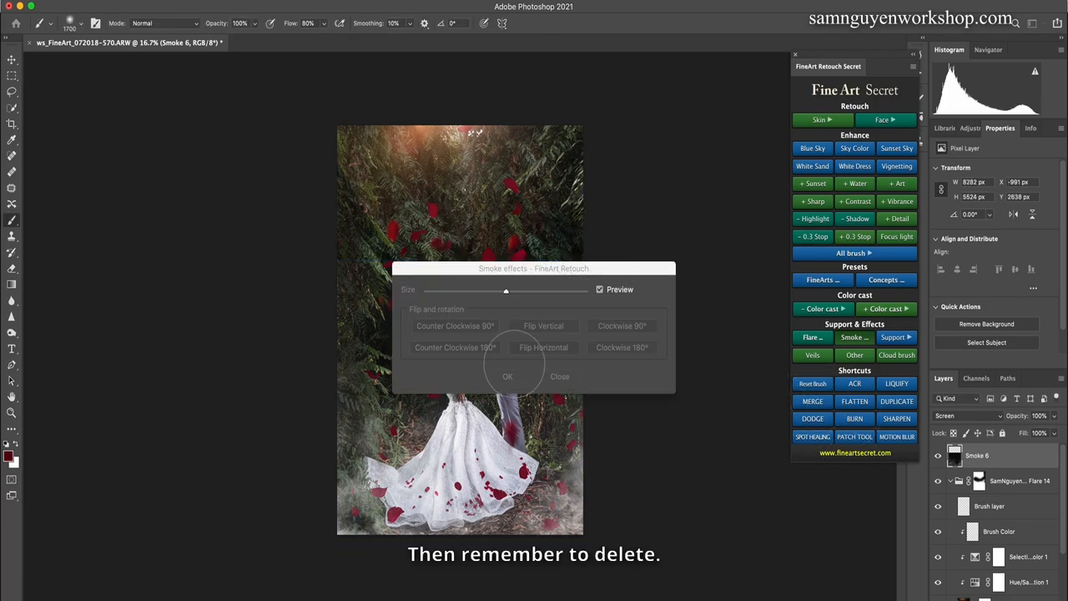
click(507, 376)
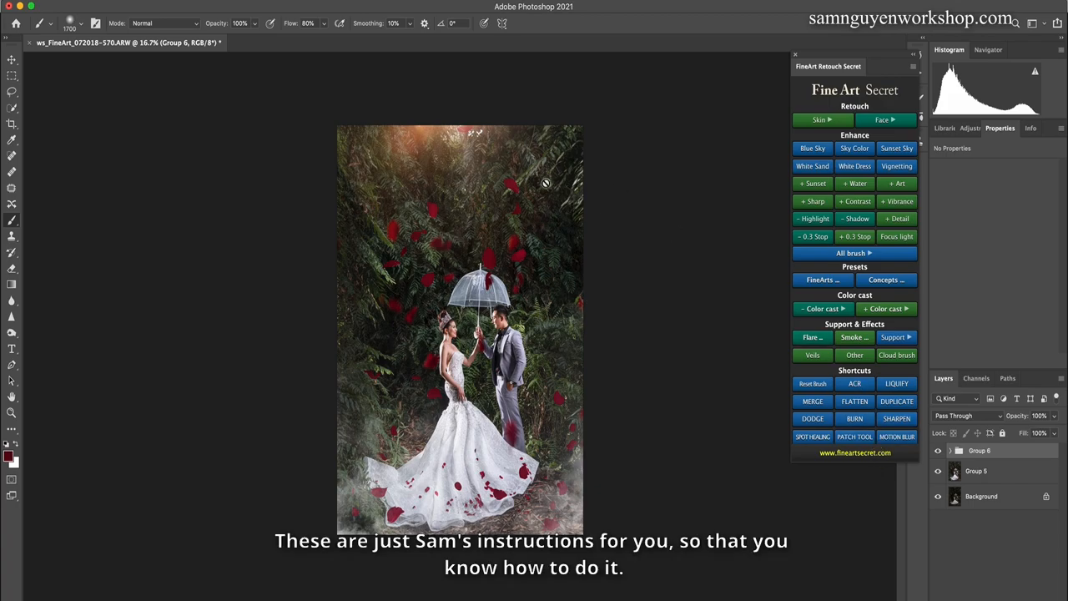
mouse_move(522, 175)
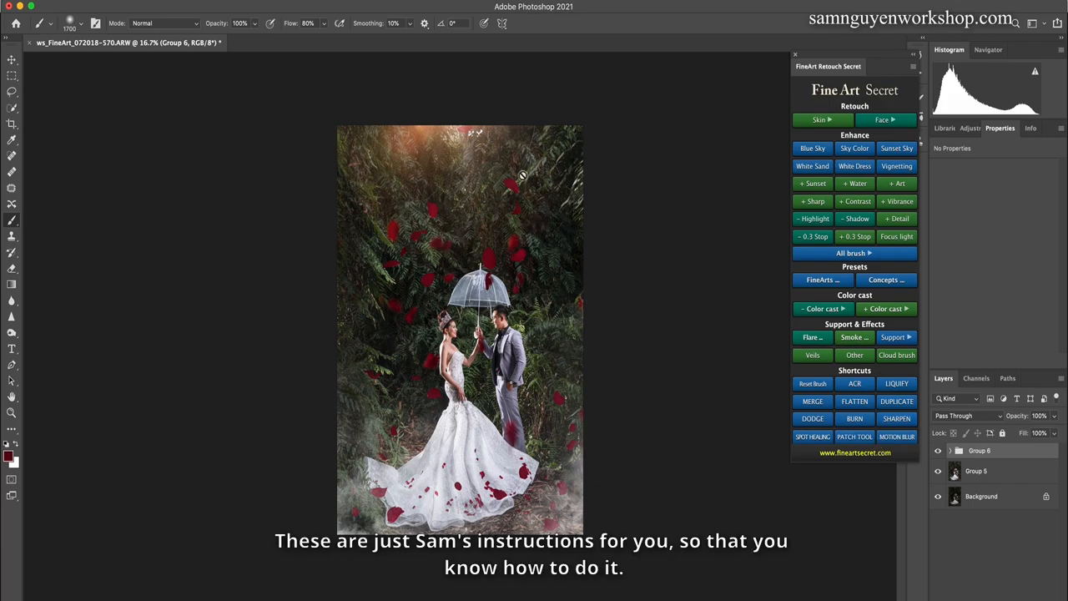
mouse_move(491, 274)
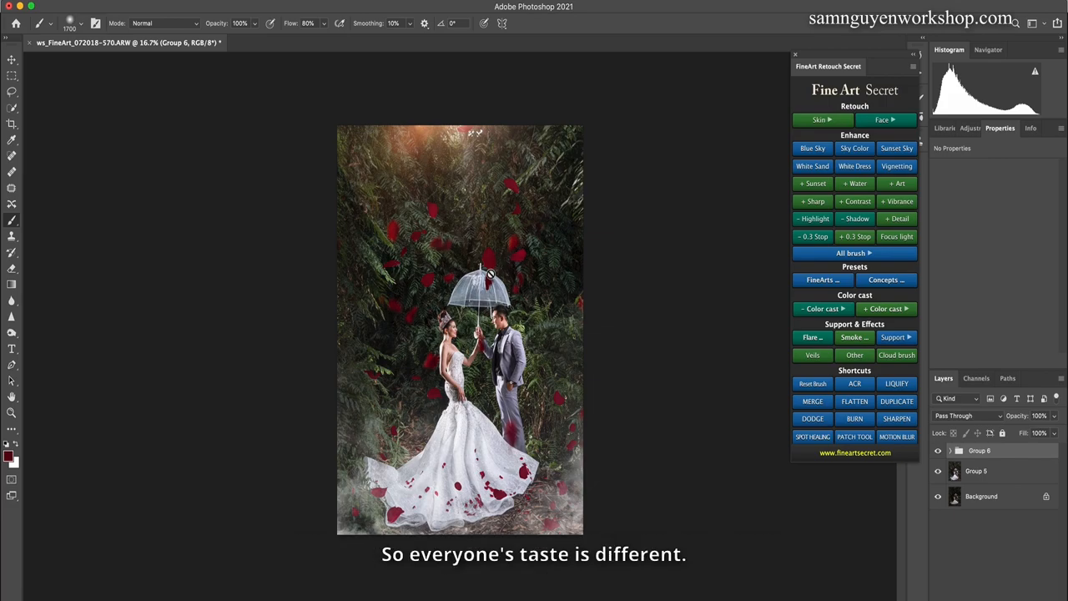
Expand the Skin retouch options in the Fine Art Secret panel before stamping visible into Layer 1
click(820, 121)
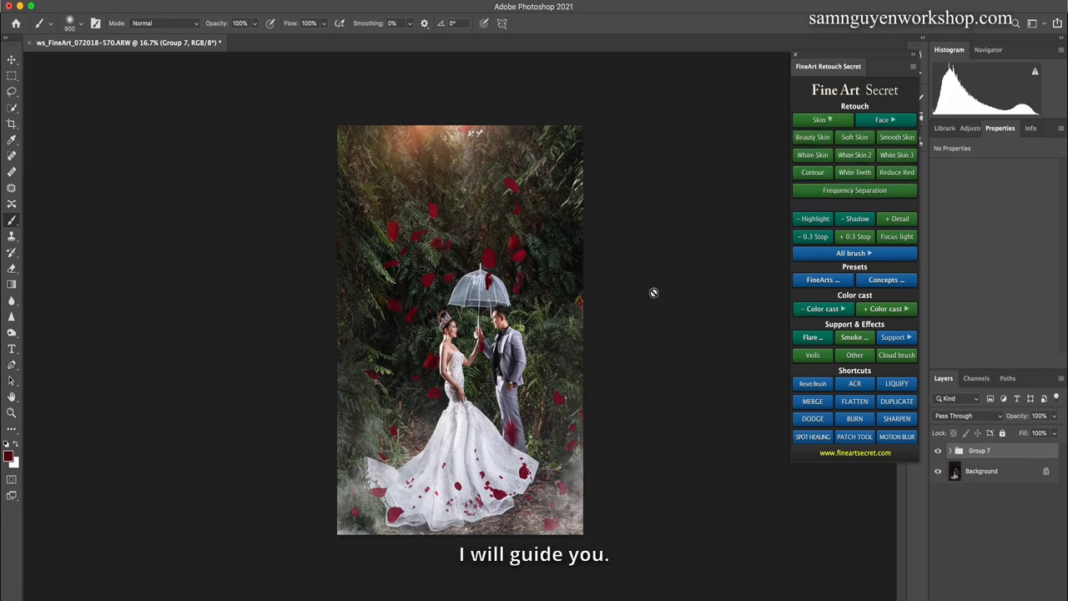
mouse_move(620, 316)
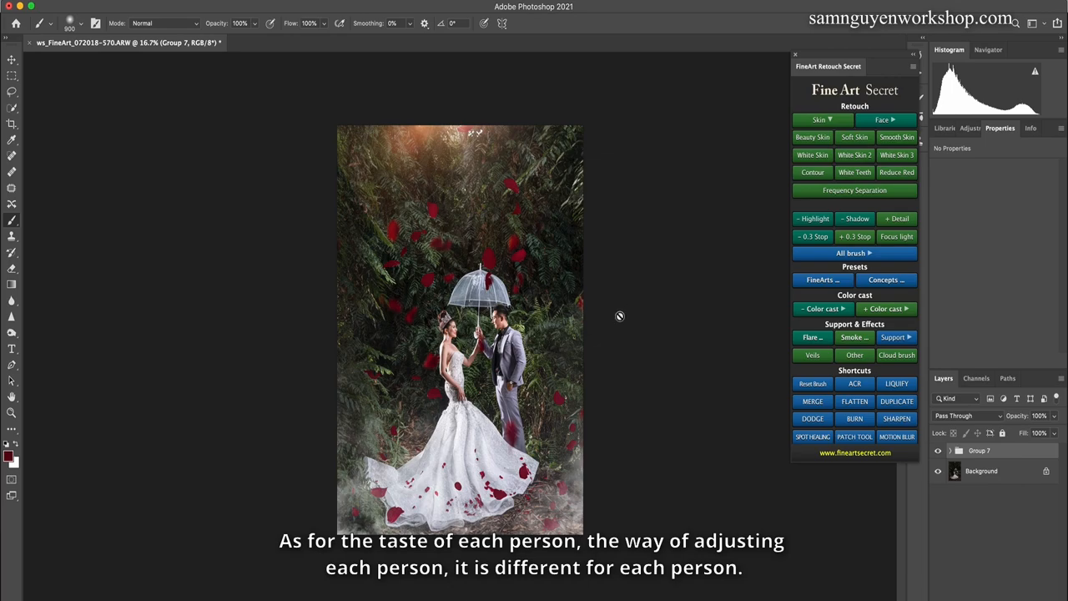
mouse_move(605, 324)
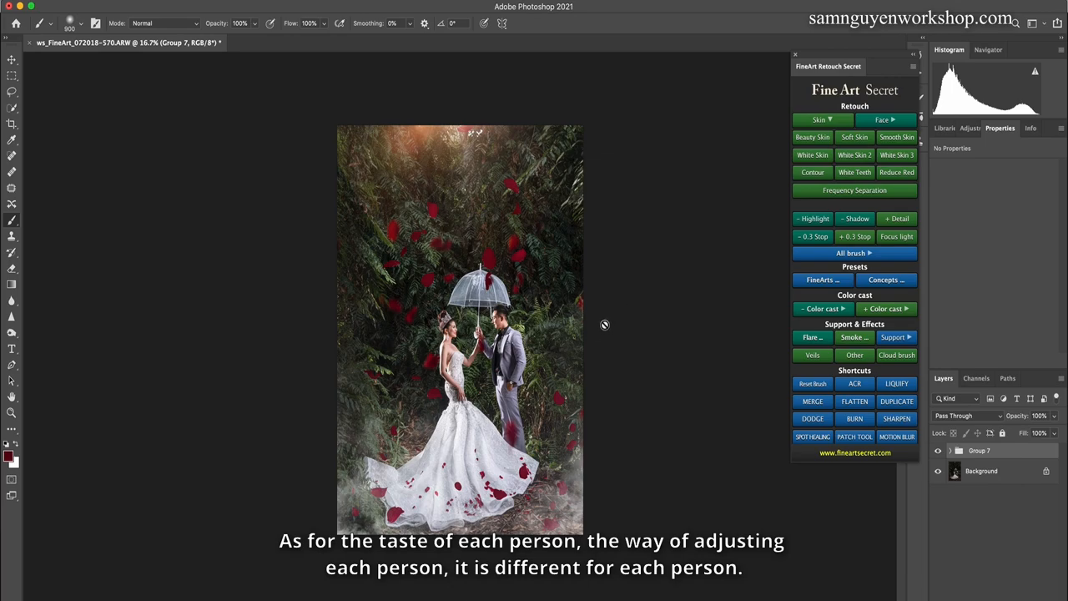
mouse_move(865, 471)
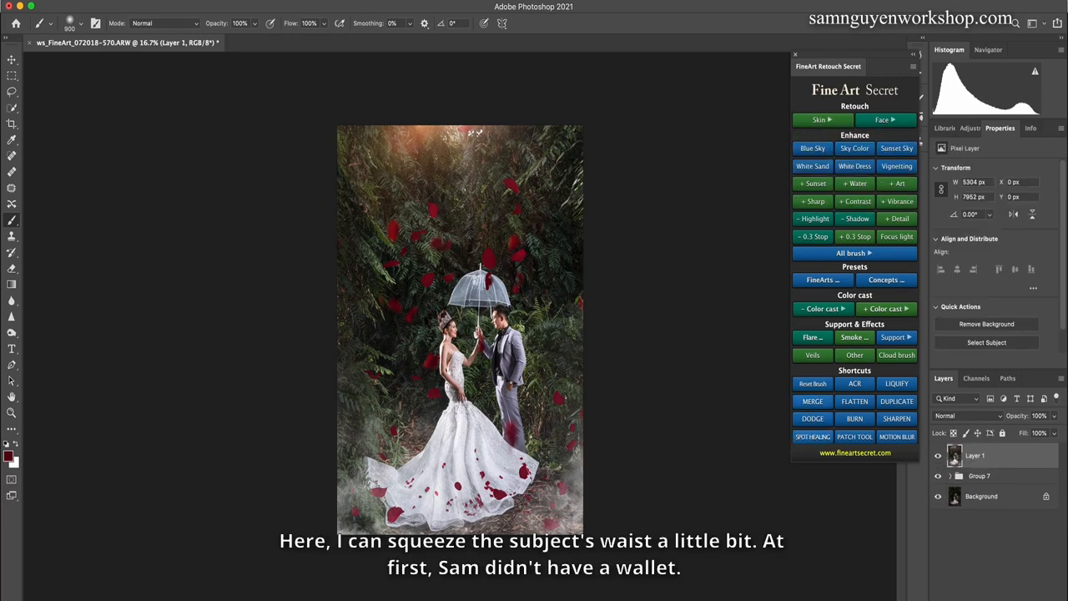
Slim the bride's waist slightly with Liquify's Forward Warp tool and apply it to Layer 1
click(897, 382)
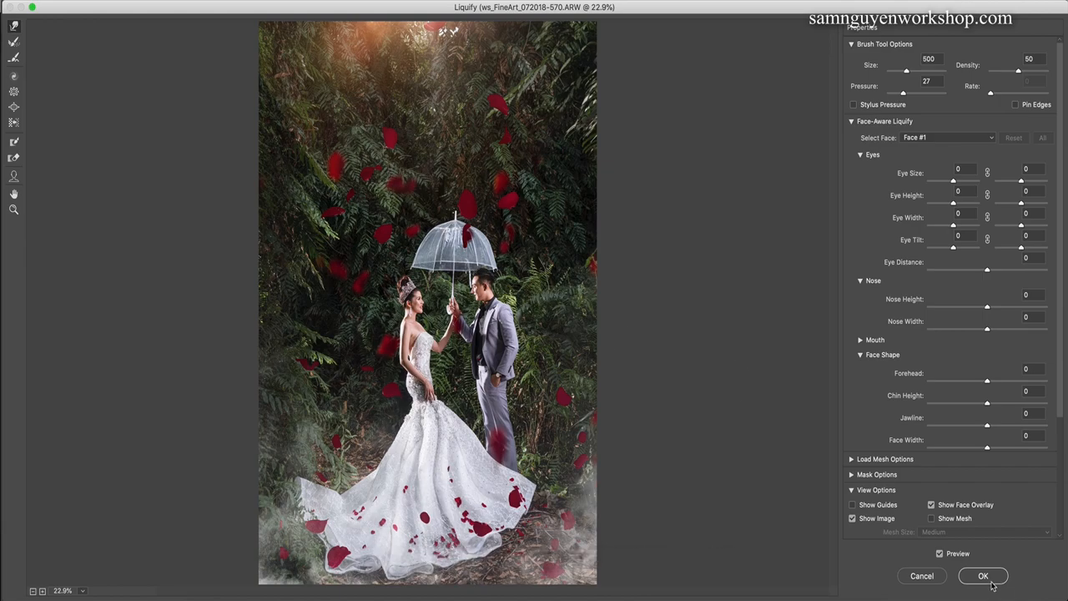
click(983, 575)
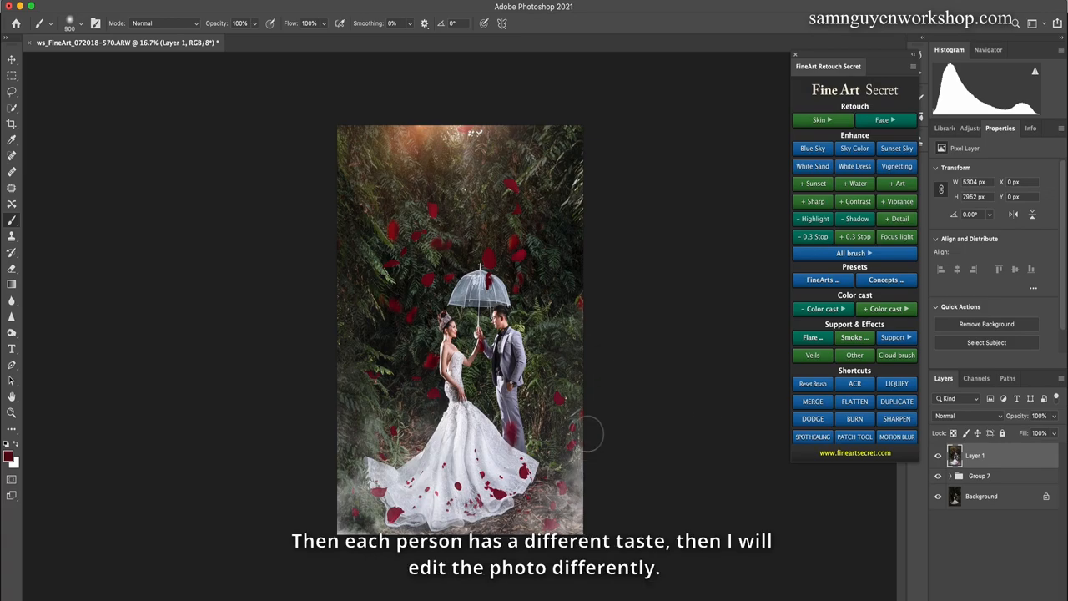
mouse_move(588, 443)
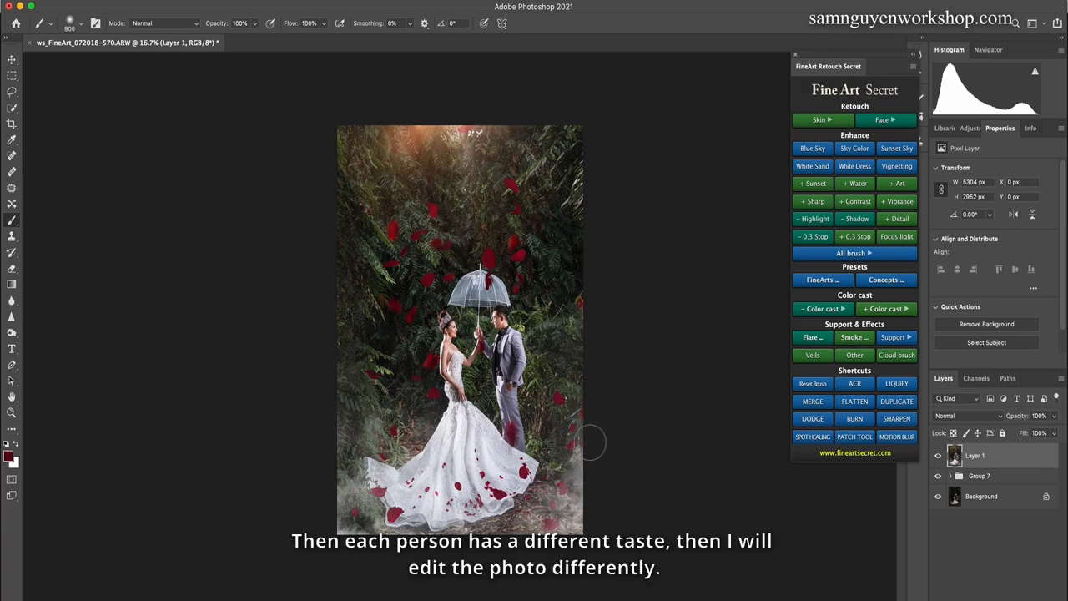